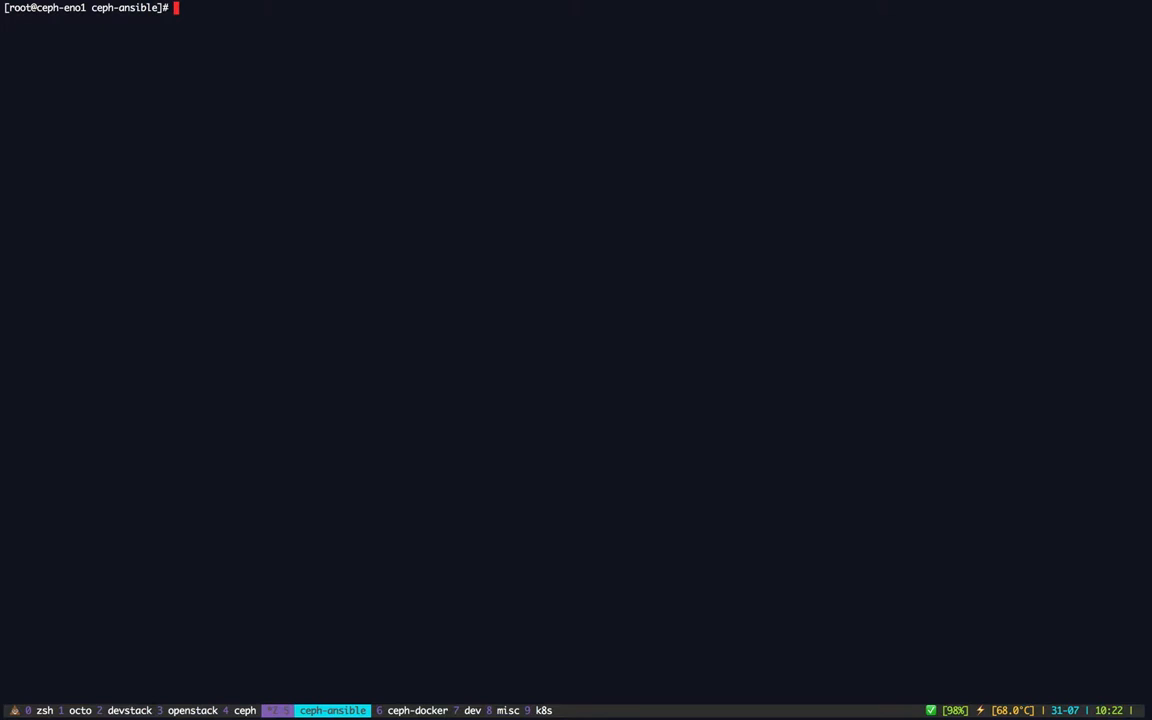
Step: Pull the latest ceph-ansible and confirm all five ceph hosts answer ansible all -m ping with pong
type("git pull")
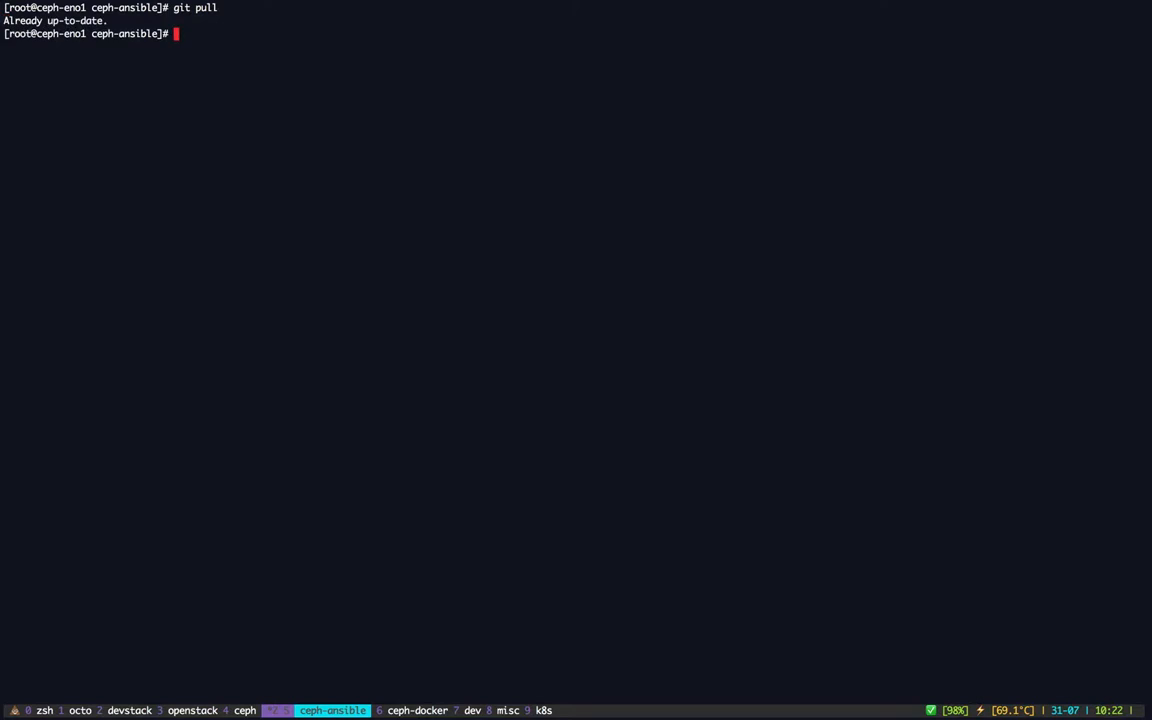
type("ansible all -m ping")
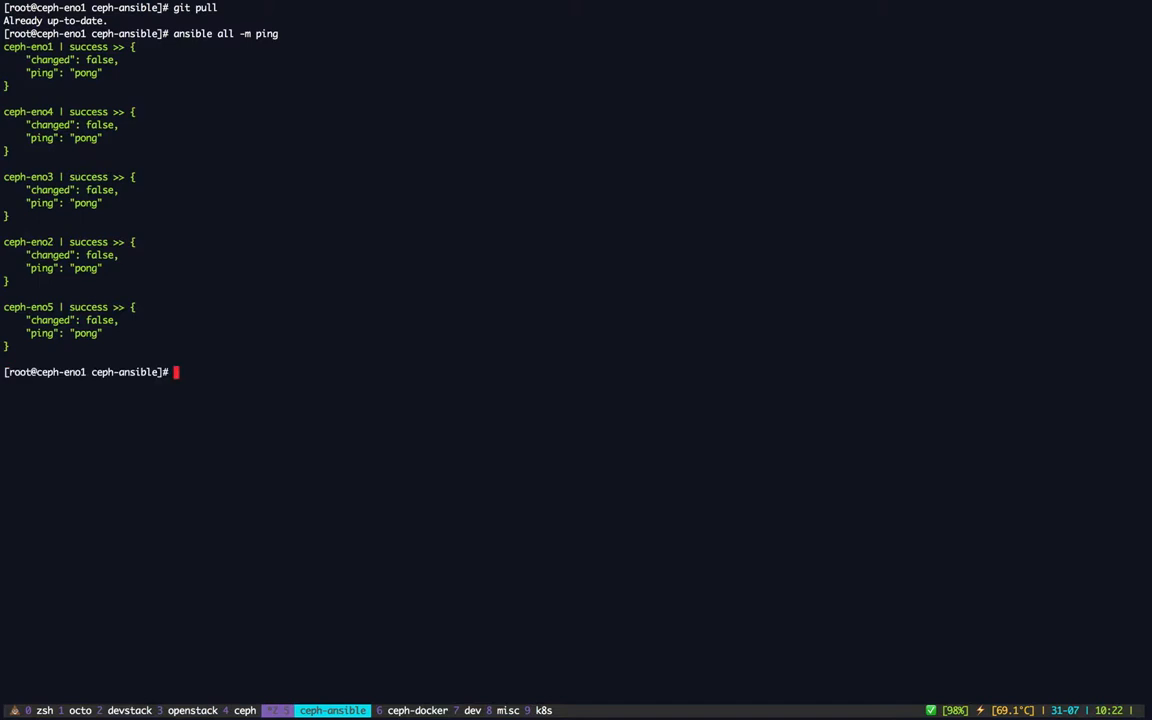
type("vim site.yml")
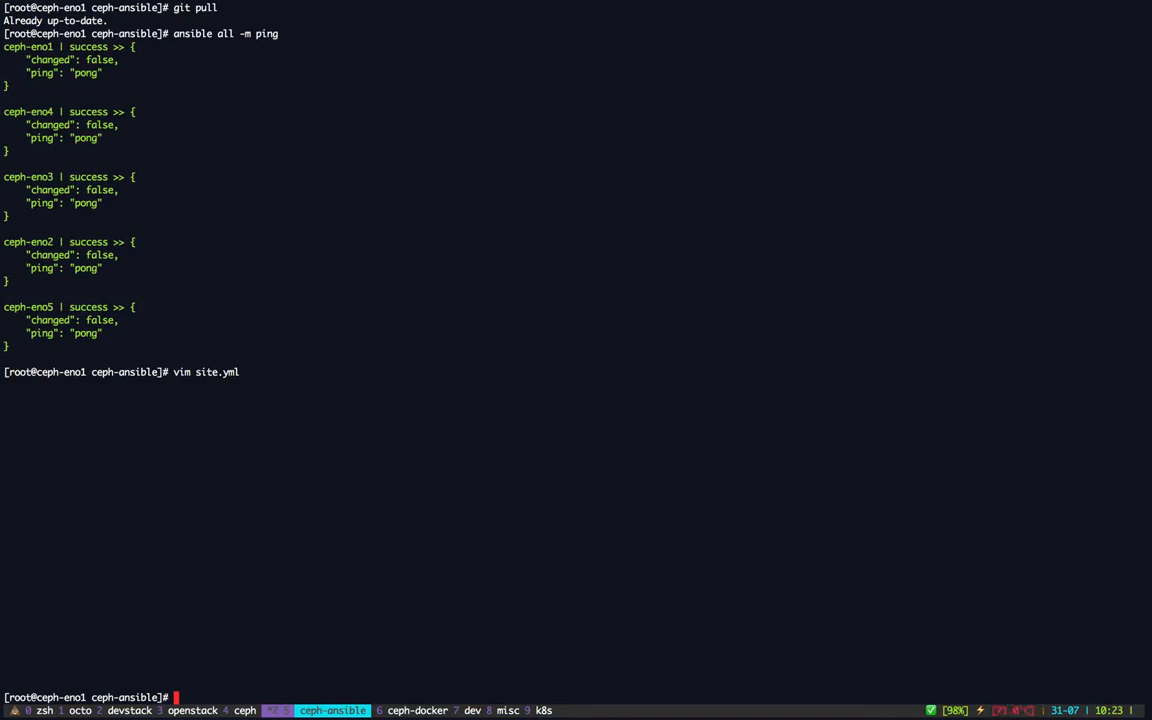
type("vim group_vars/")
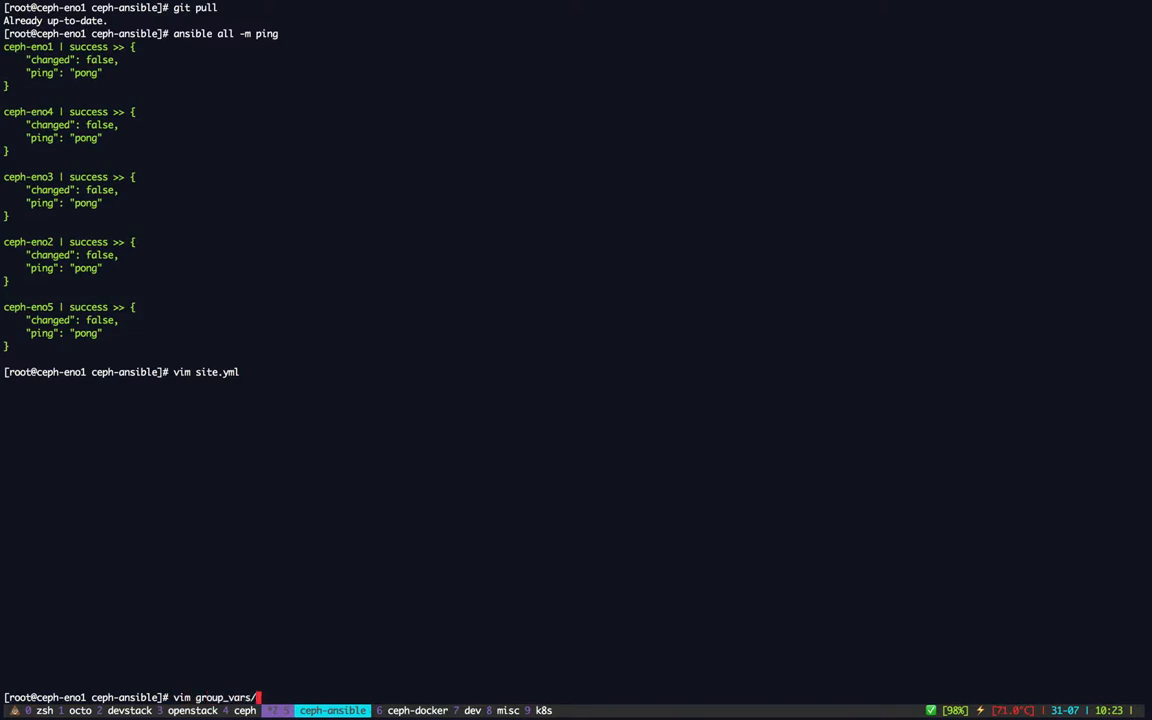
type("all")
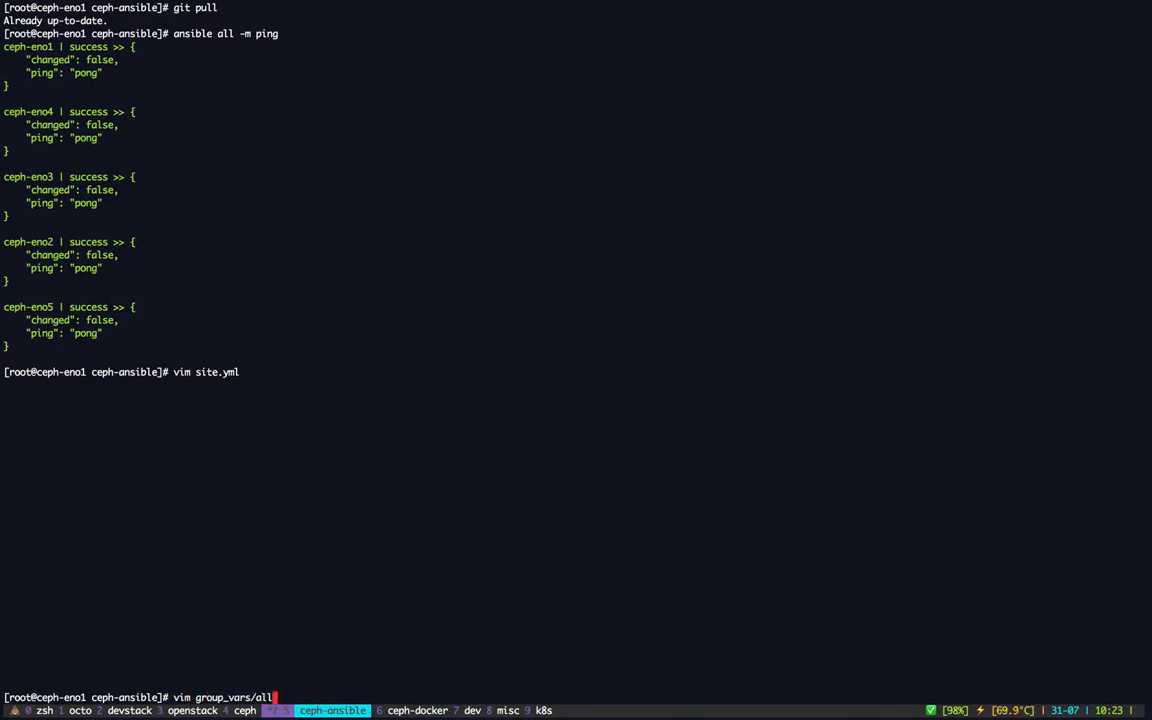
key("Return")
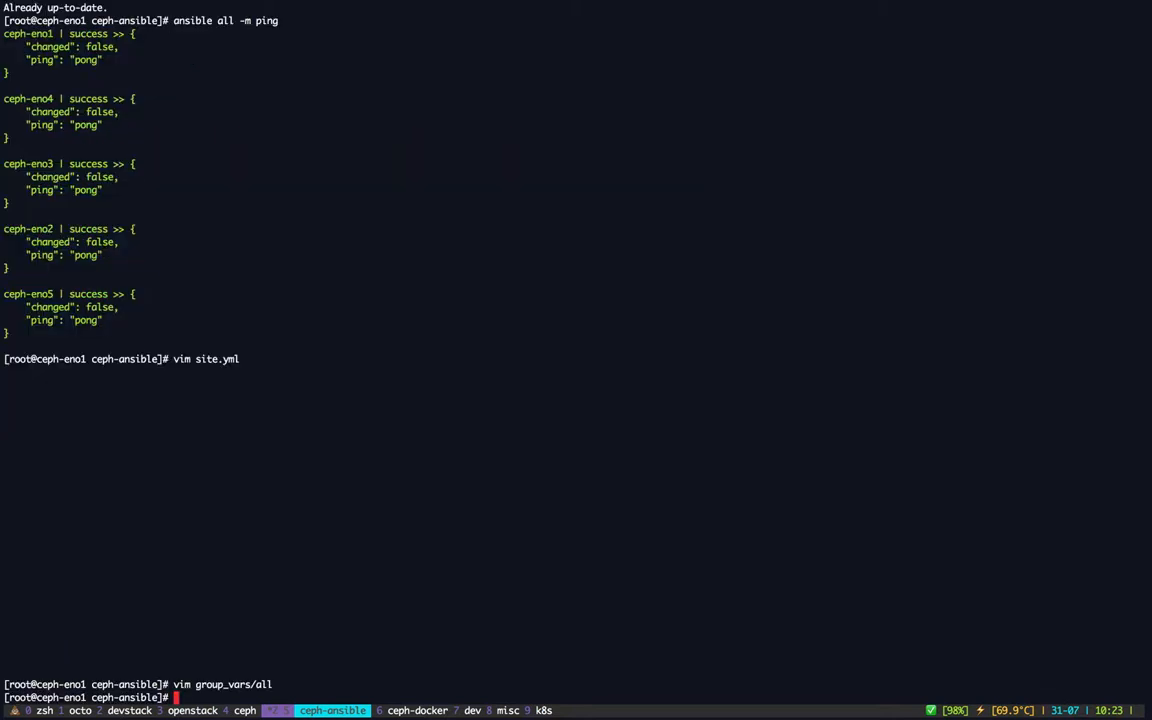
type("vim group_vars/")
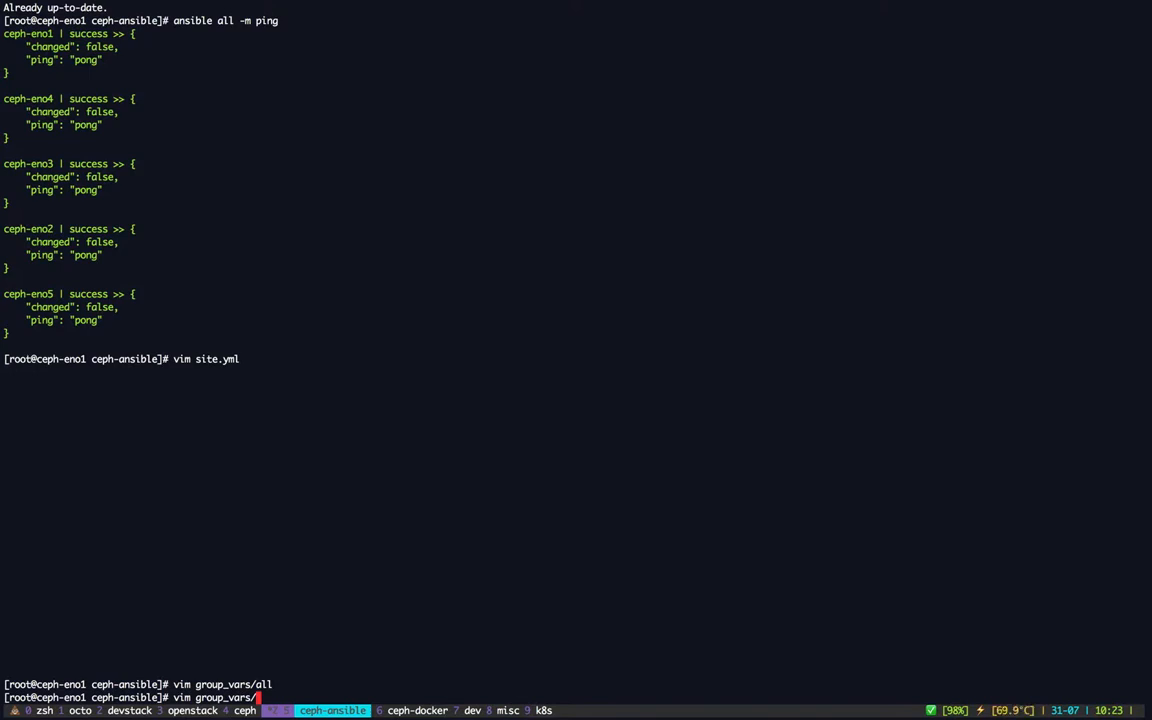
type("mons")
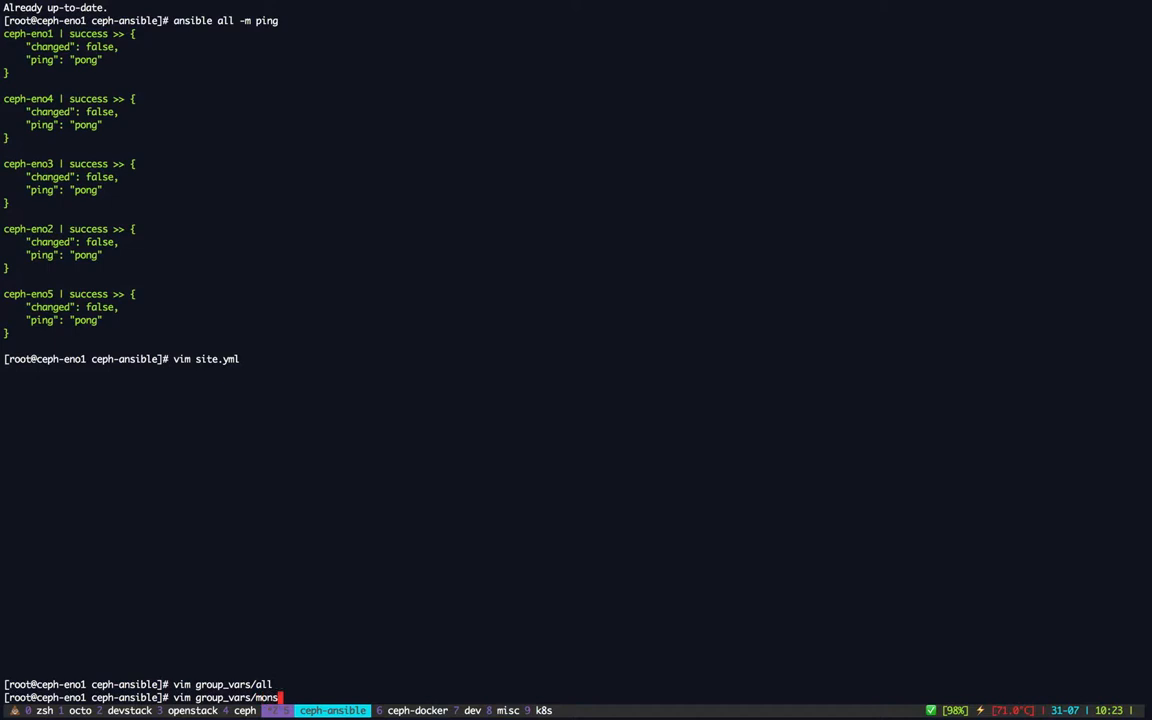
key("Return")
type("vim group_vars/mons")
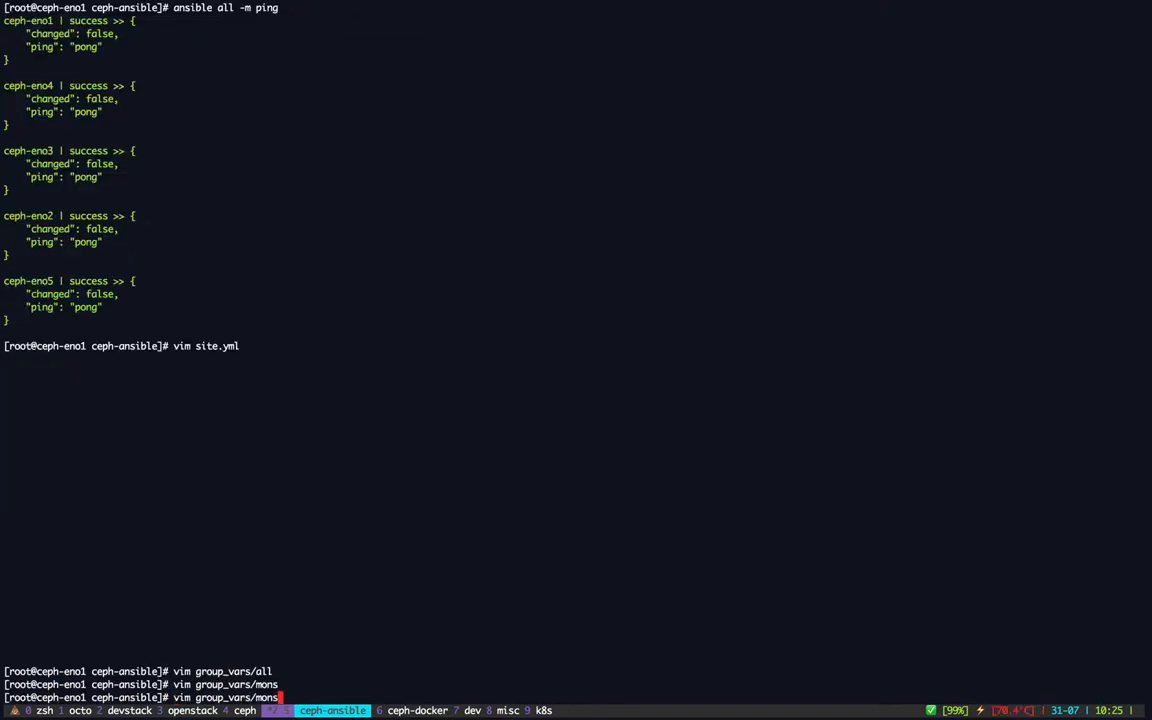
key("Return")
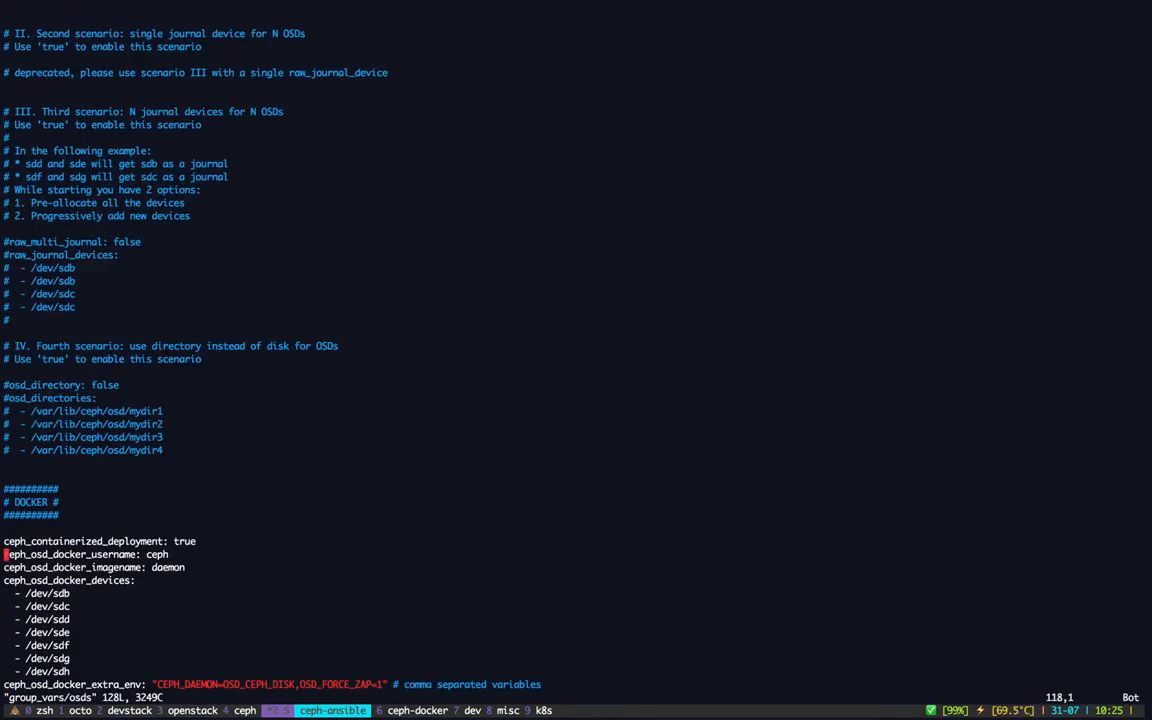
key("j")
type("vim group_vars/osds")
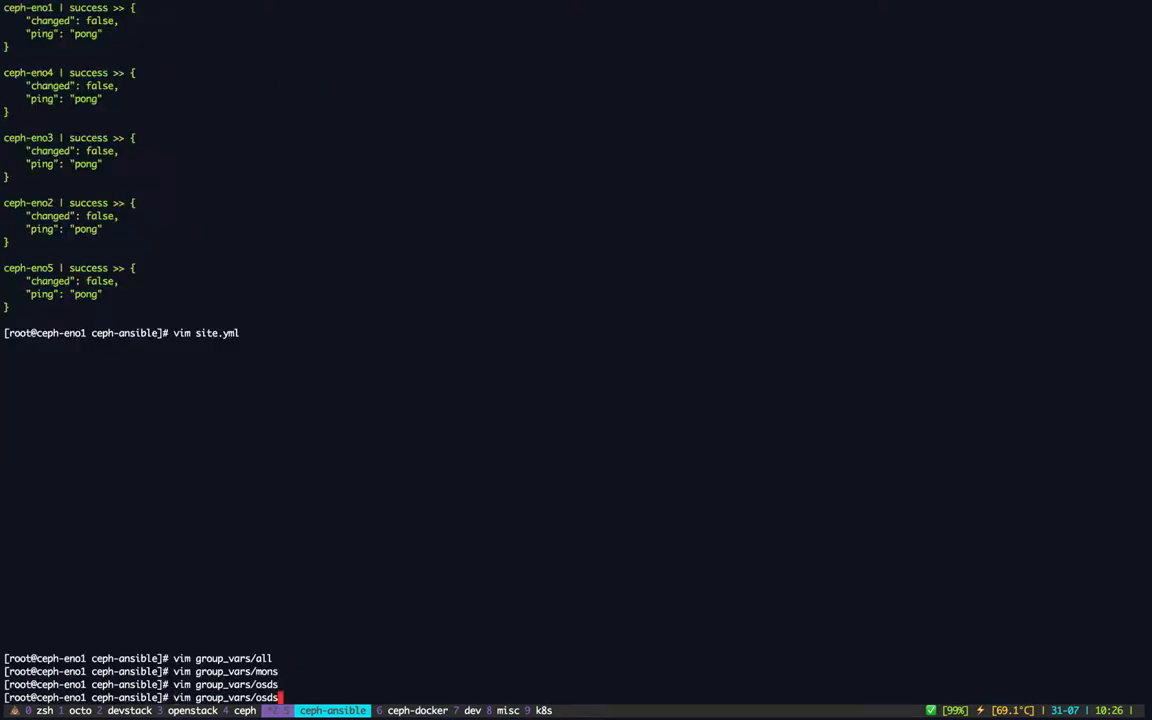
key("Return")
type("vim group_vars/r")
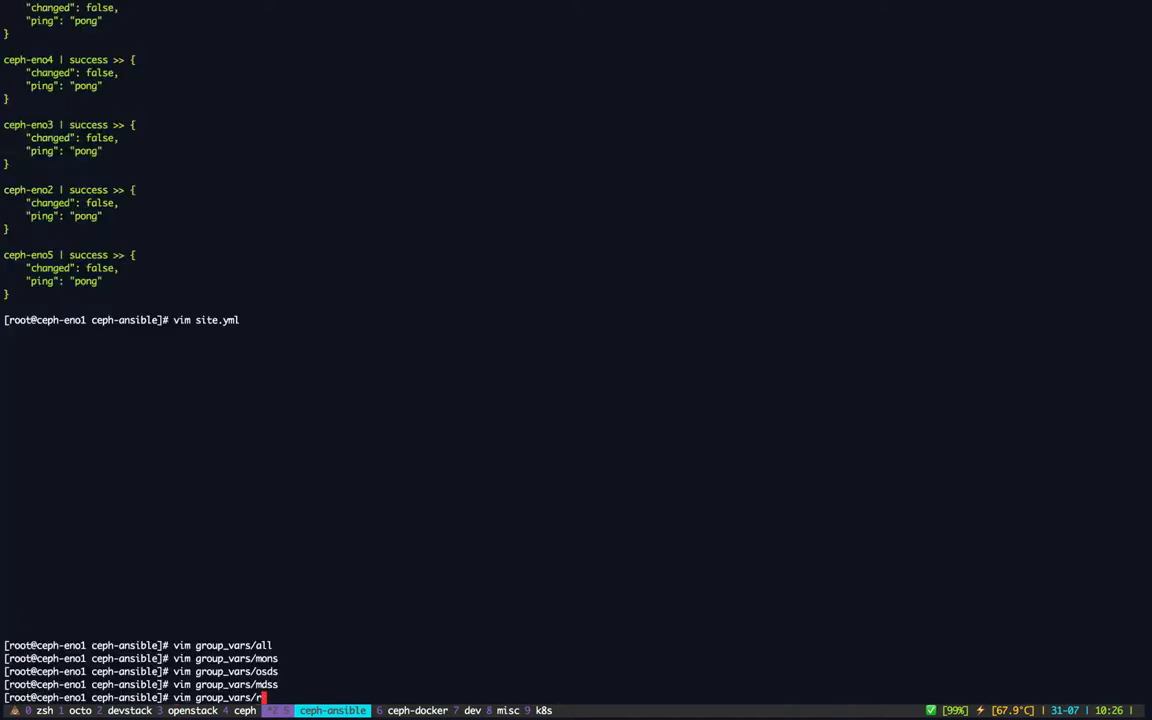
key("Return")
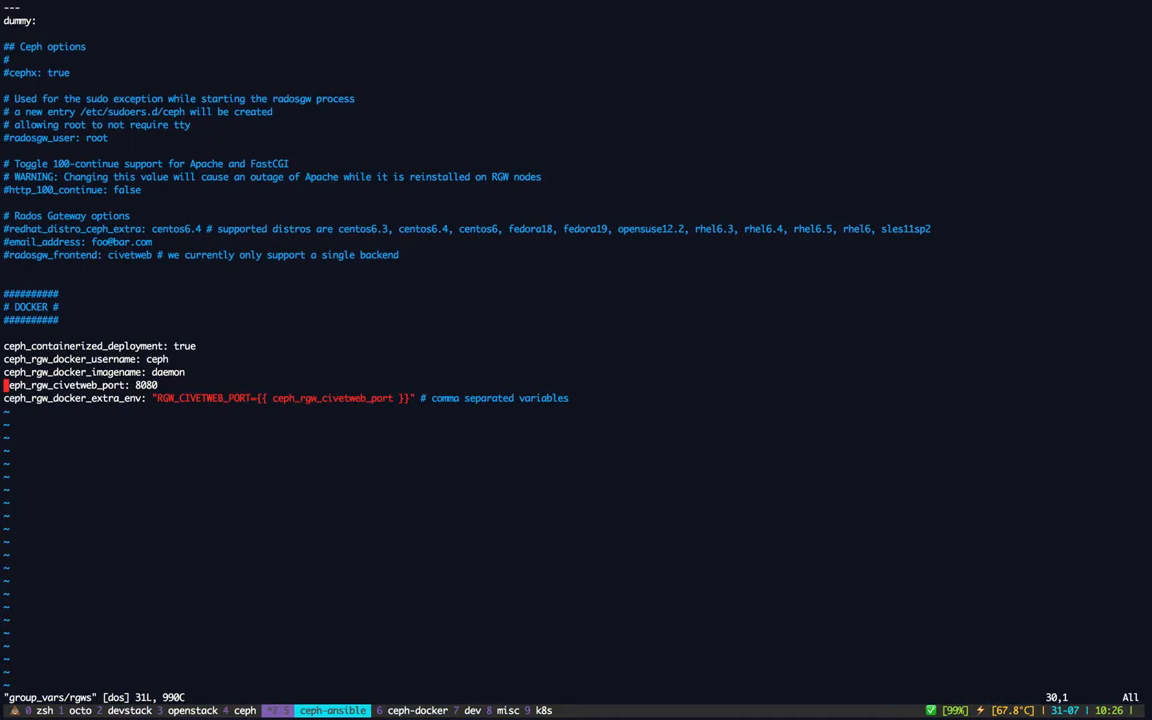
key("j")
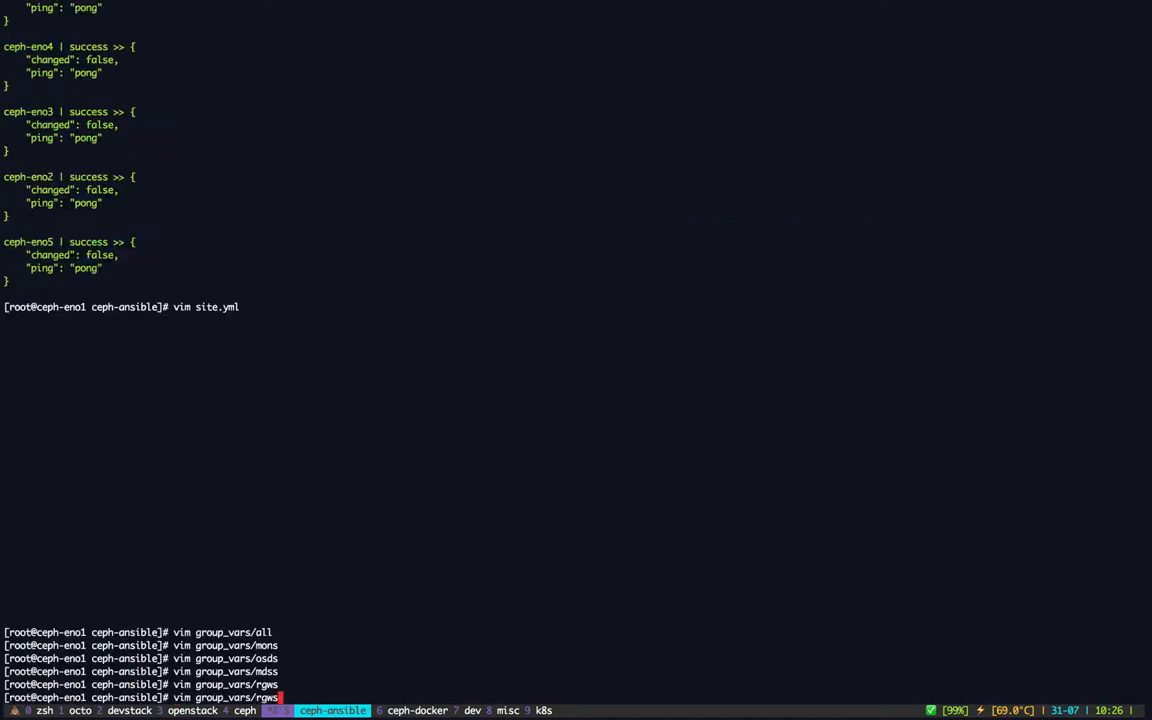
key("Return")
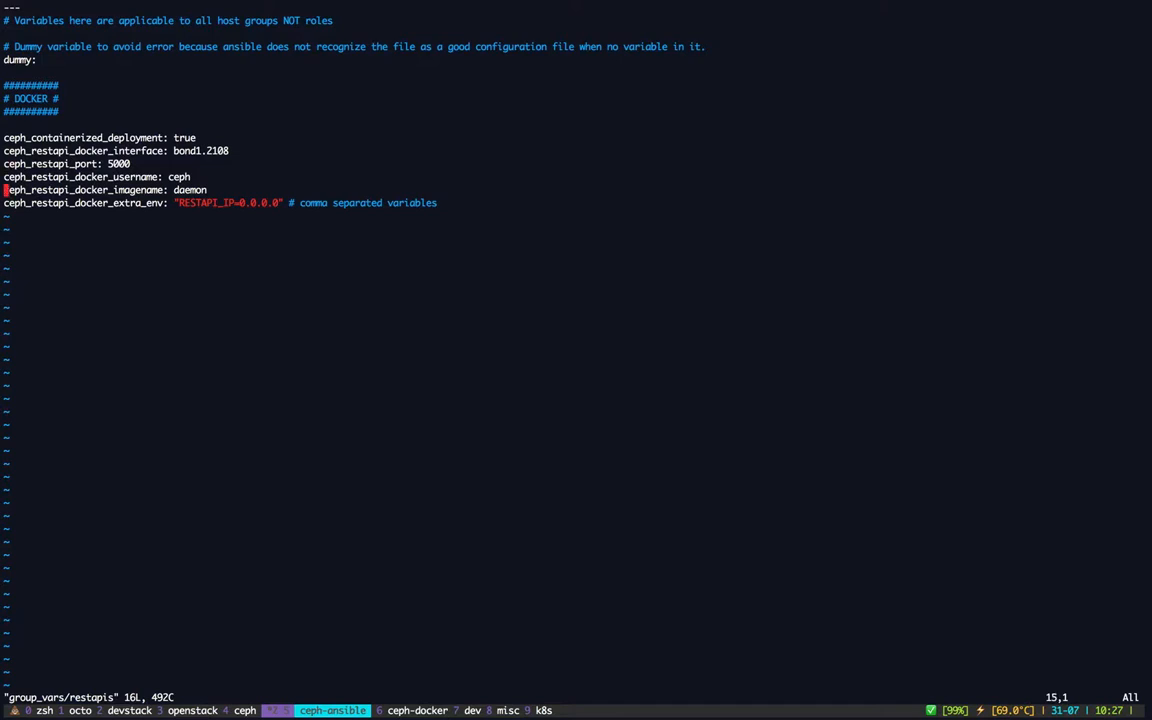
type(":q")
type("v")
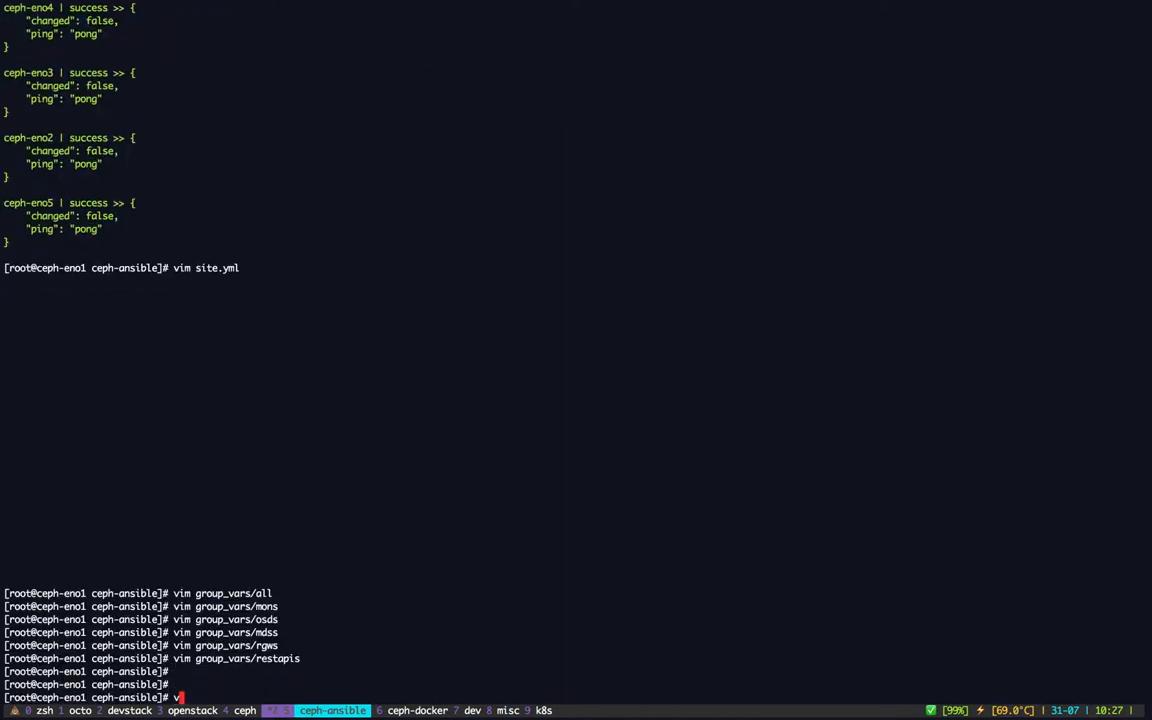
type("im /etc/ansible/hosts")
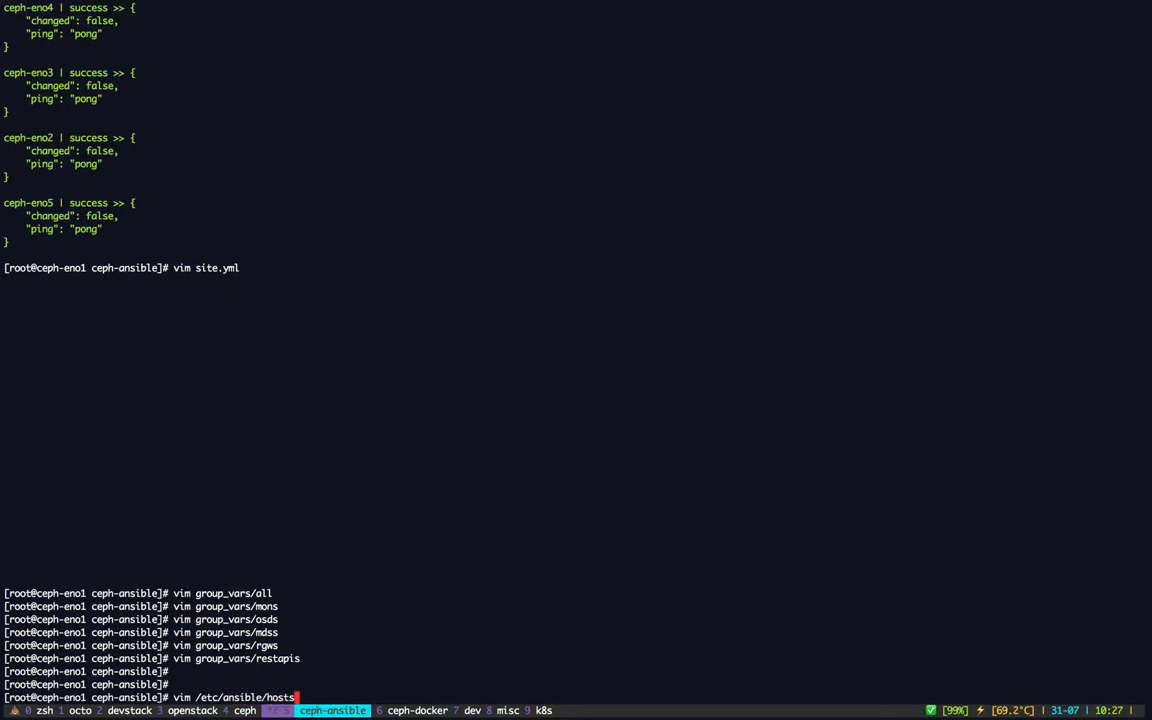
key("Return")
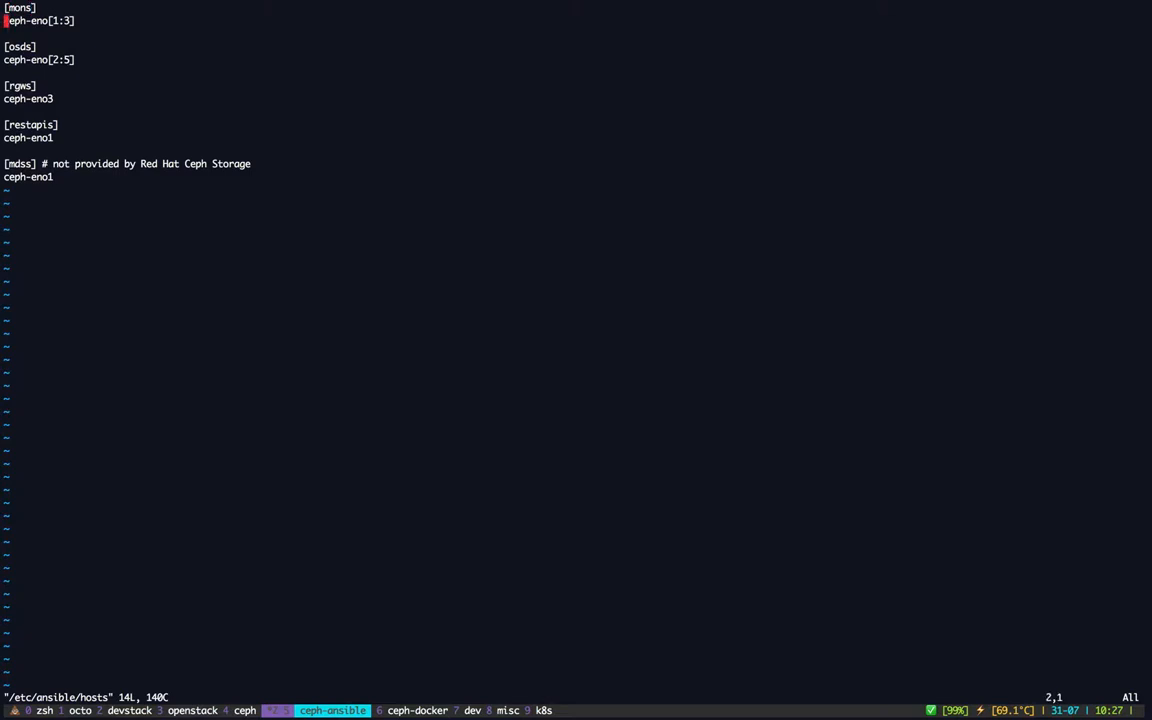
key("j")
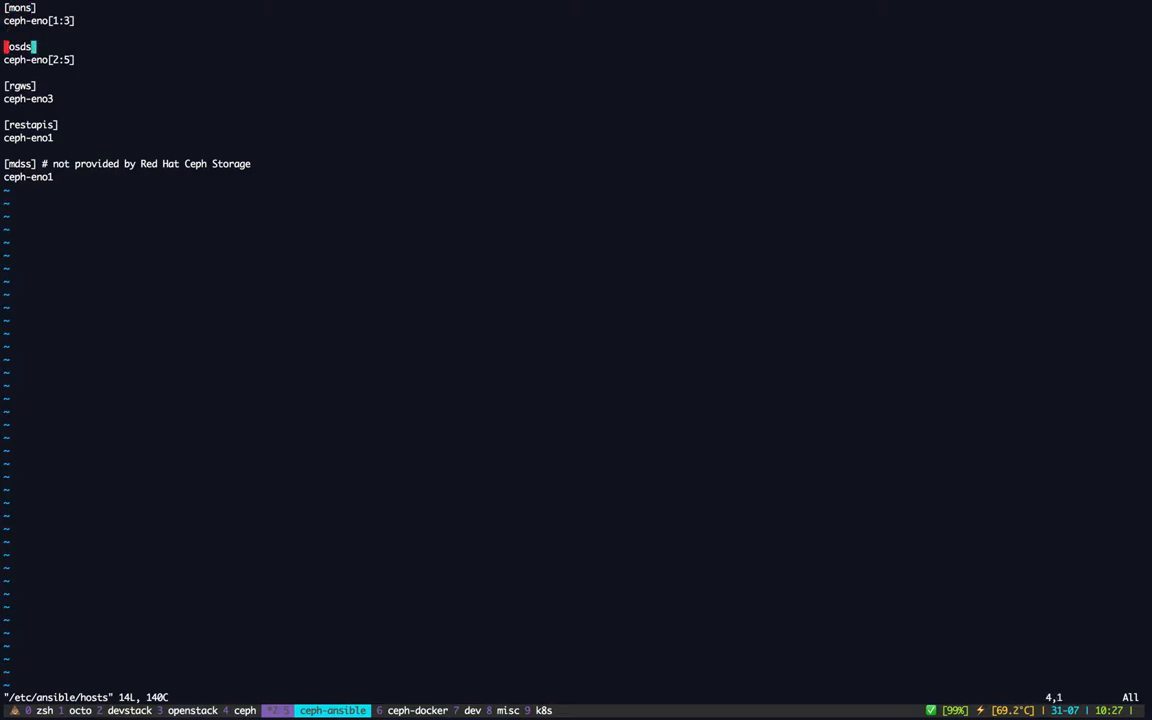
key("j")
type(":q")
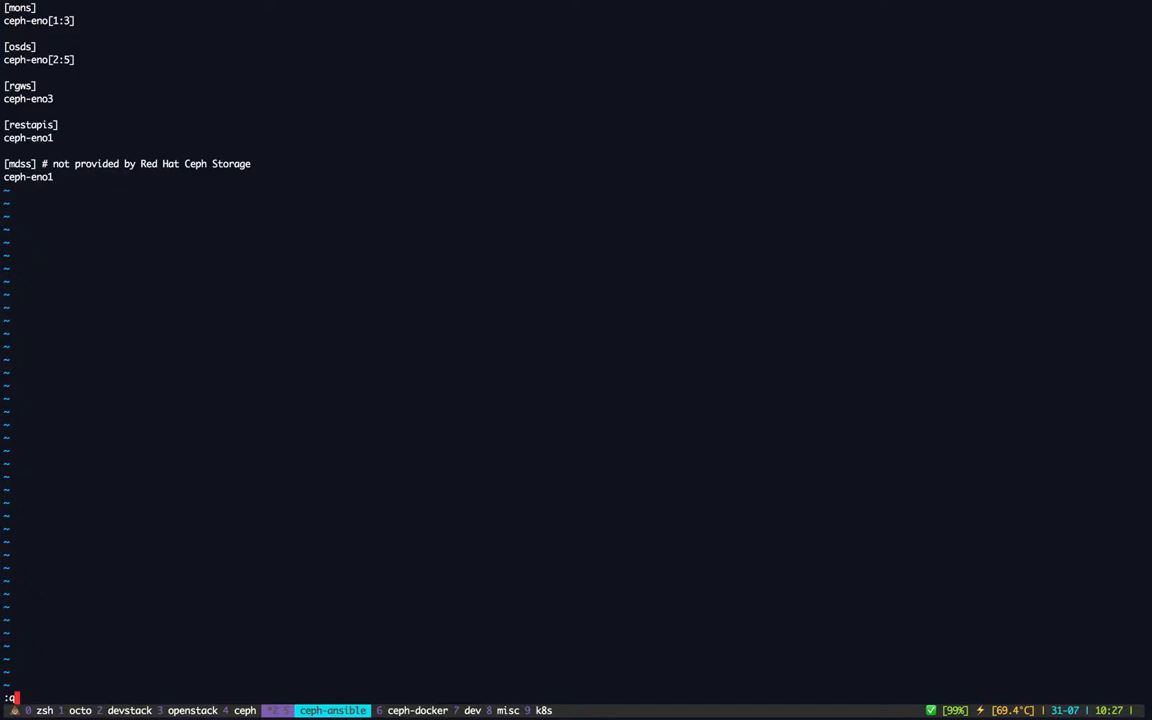
key("Return")
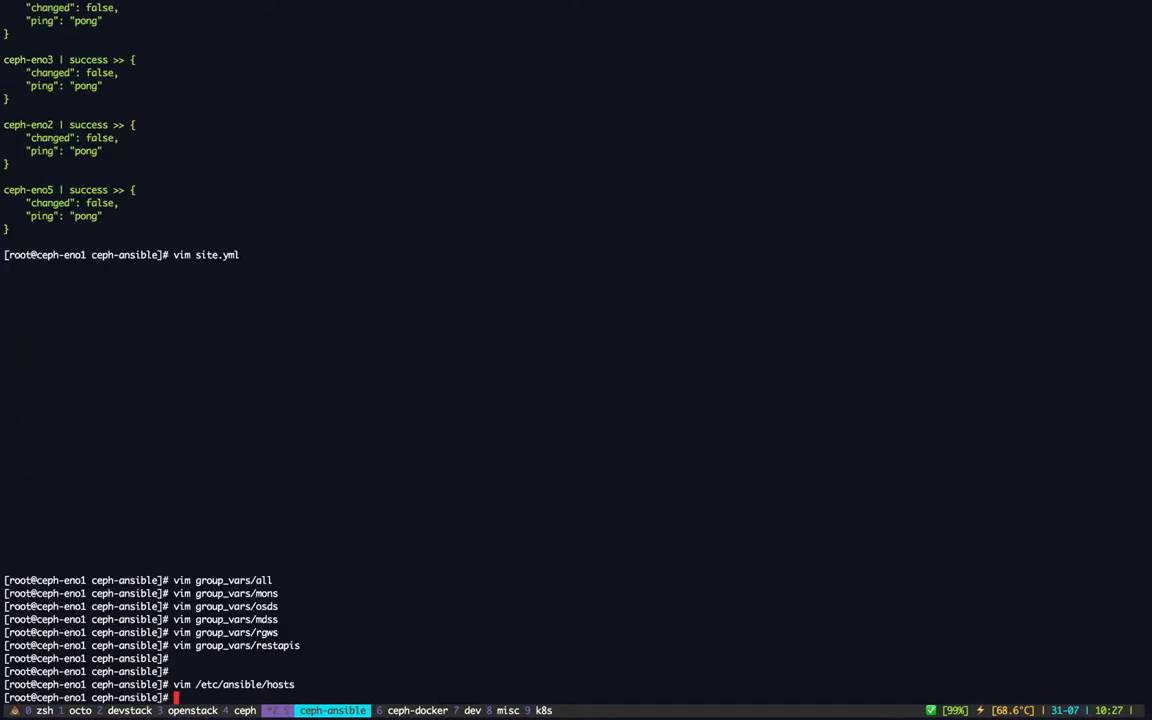
Step: Launch the timed deployment with time ansible-playbook site.yml
type("time ansible-playbook site.yml")
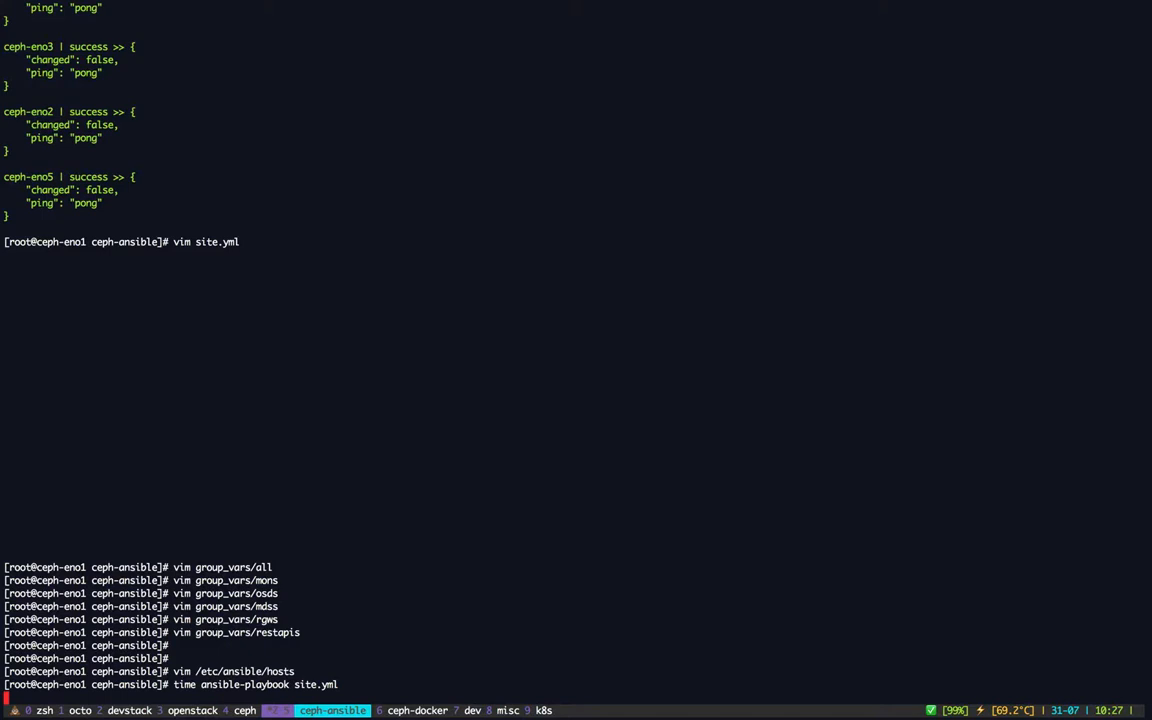
key("Return")
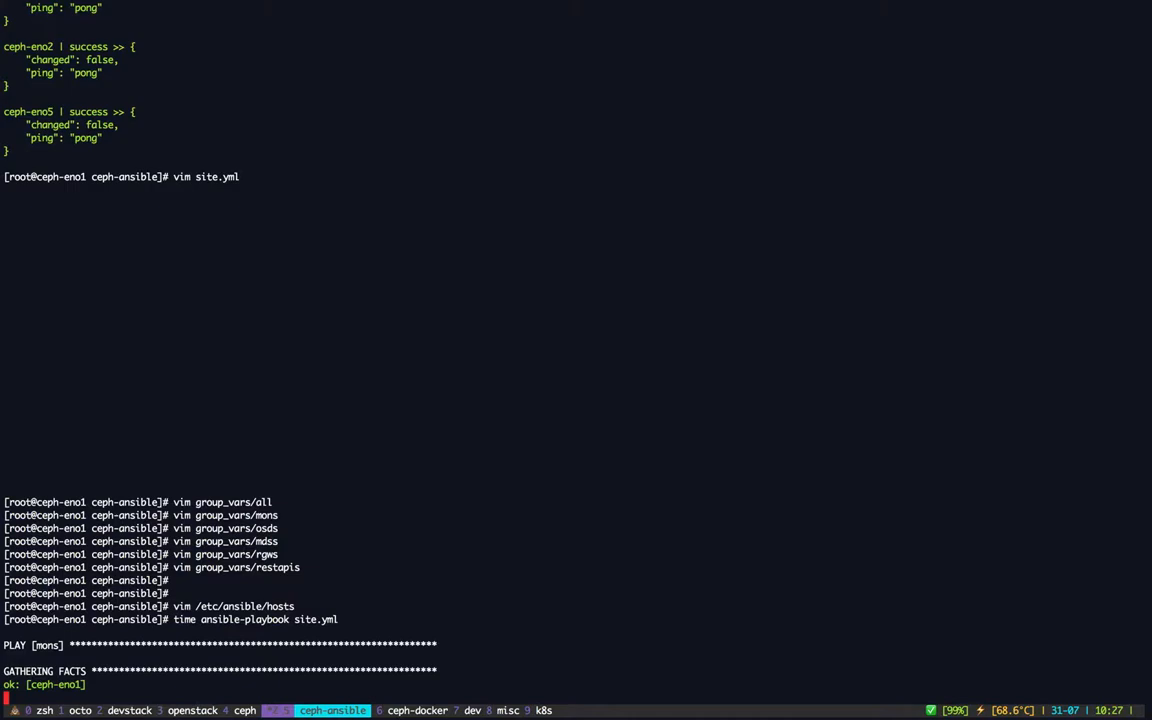
Step: Follow the playbook output through the mon setup on ceph-eno1 and eno2 into the OSD tasks
scroll("down", 3)
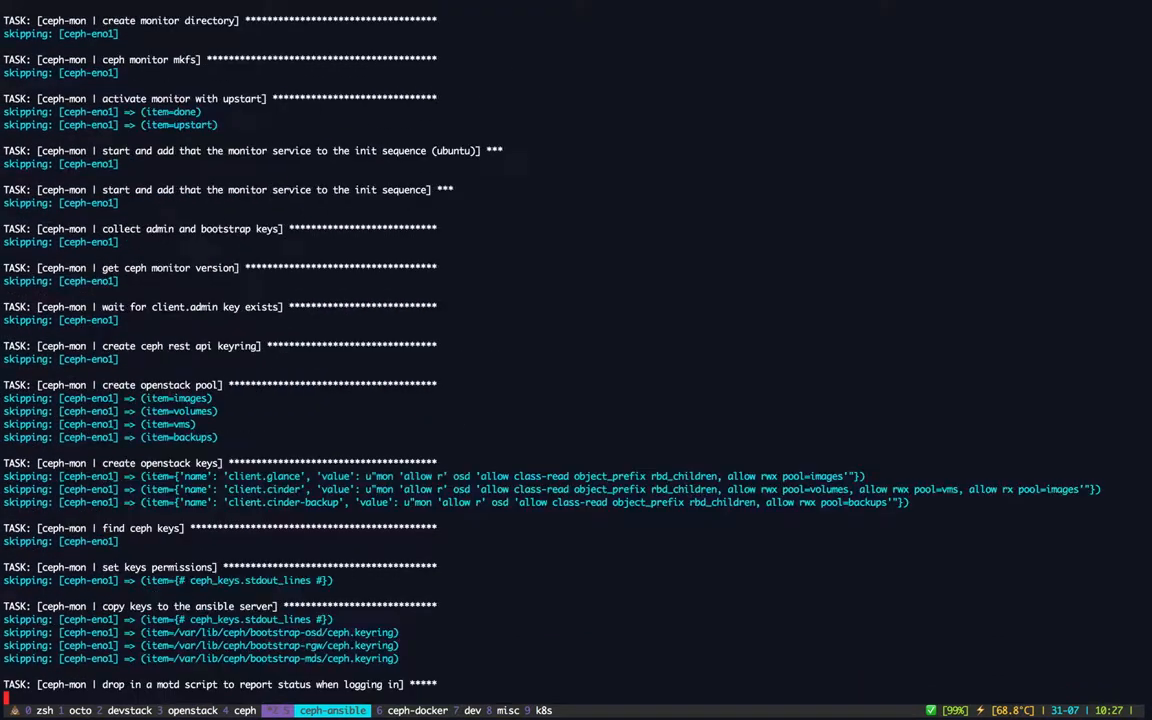
scroll("down", 3)
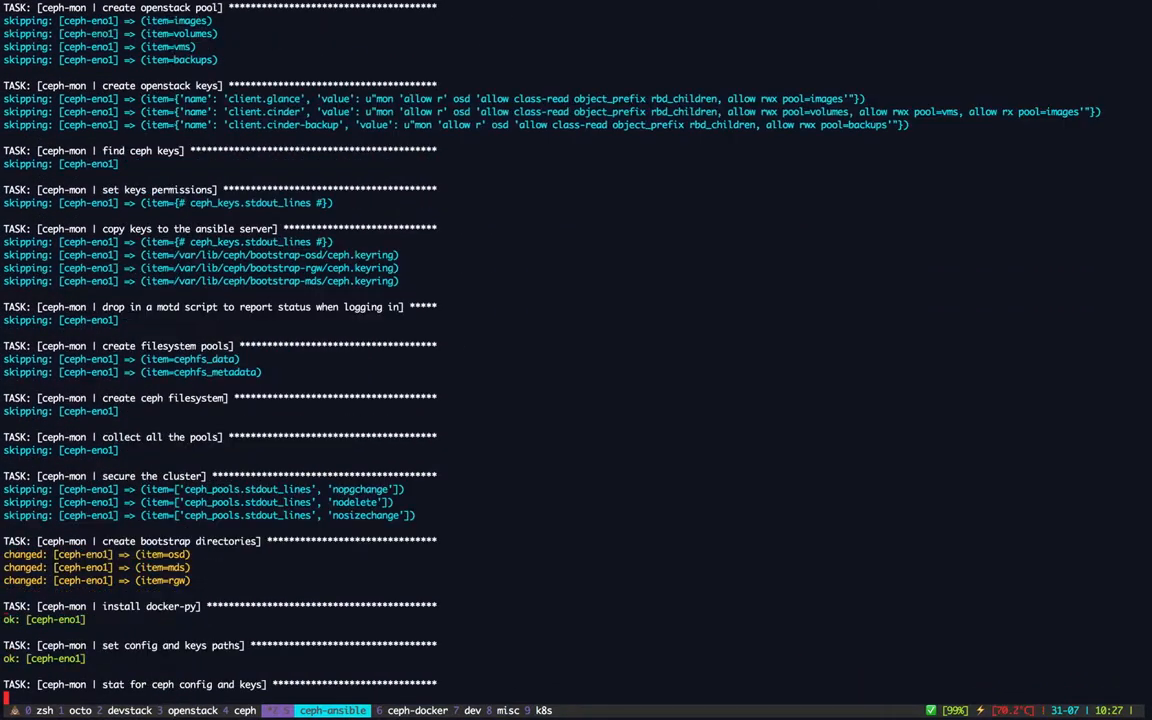
scroll("down", 3)
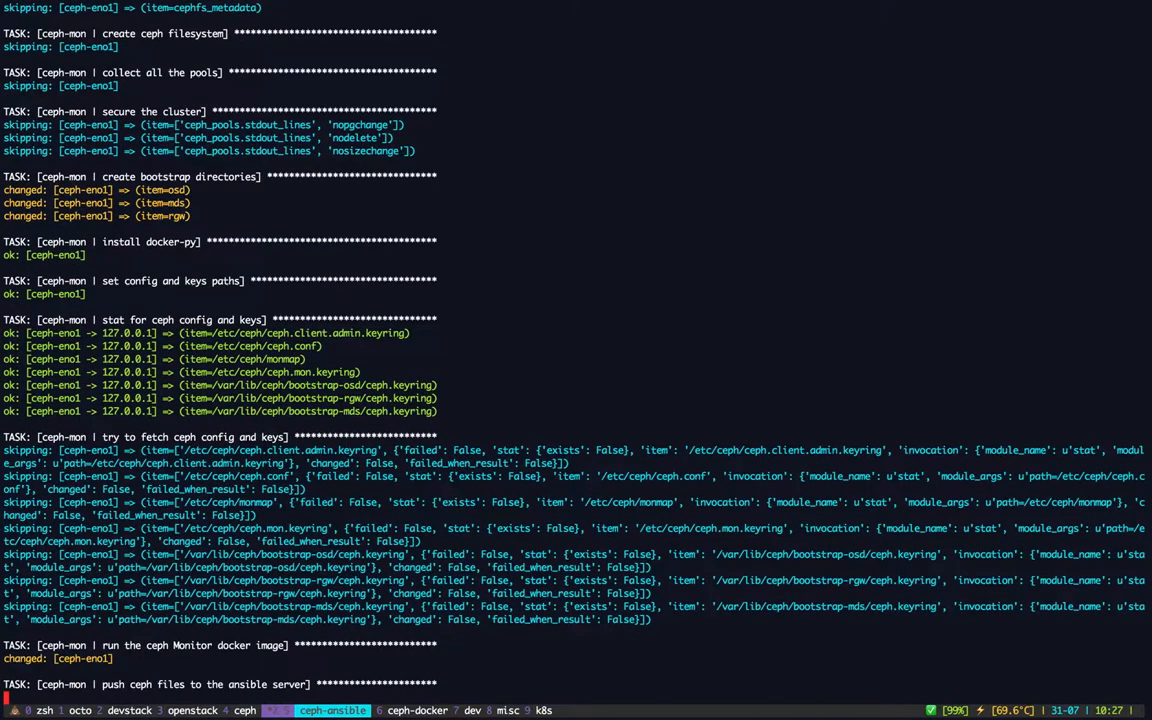
scroll("down", 3)
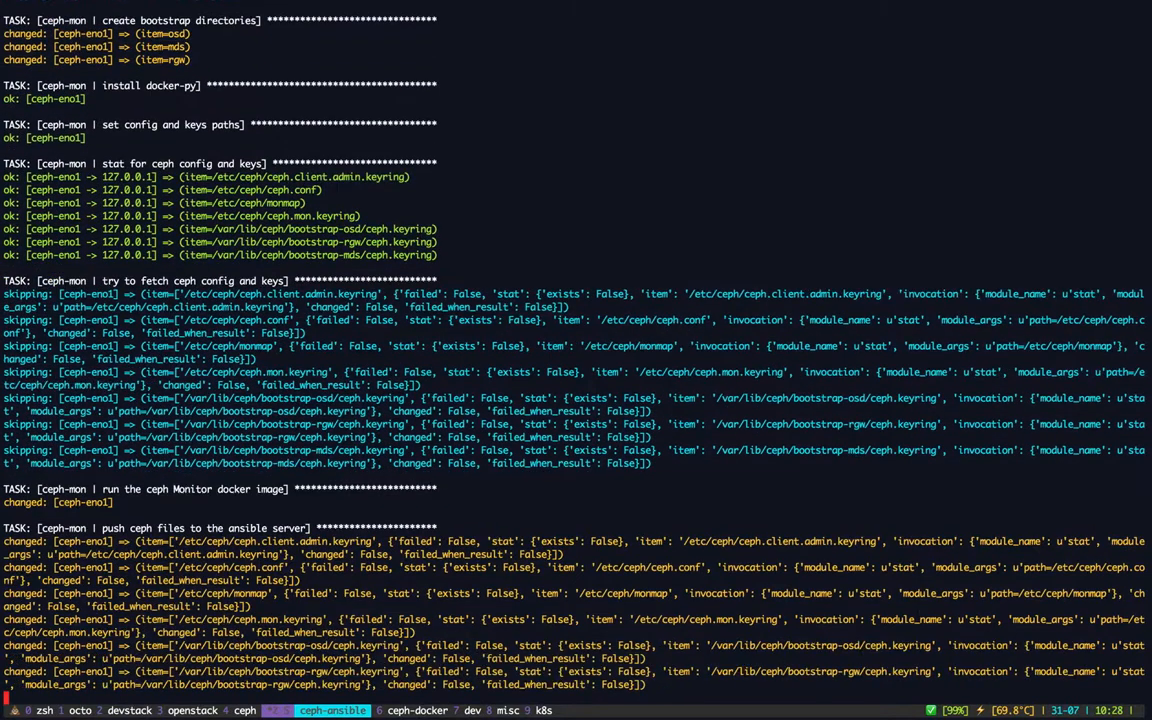
scroll("down", 3)
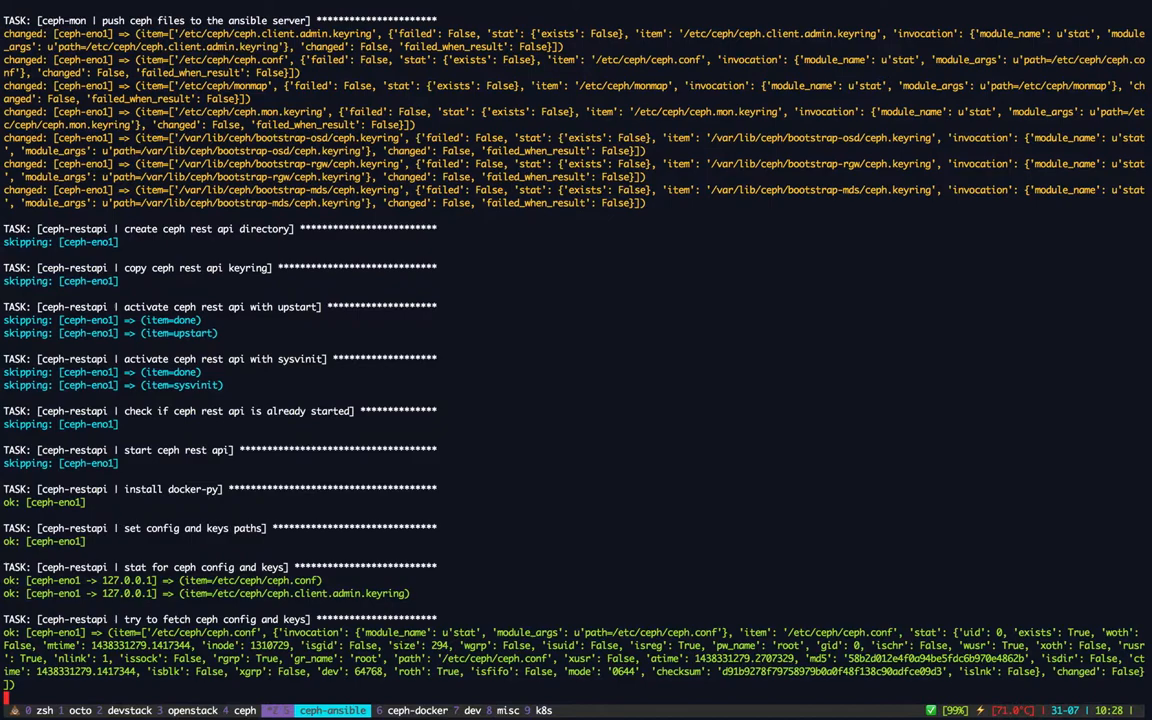
scroll("down", 3)
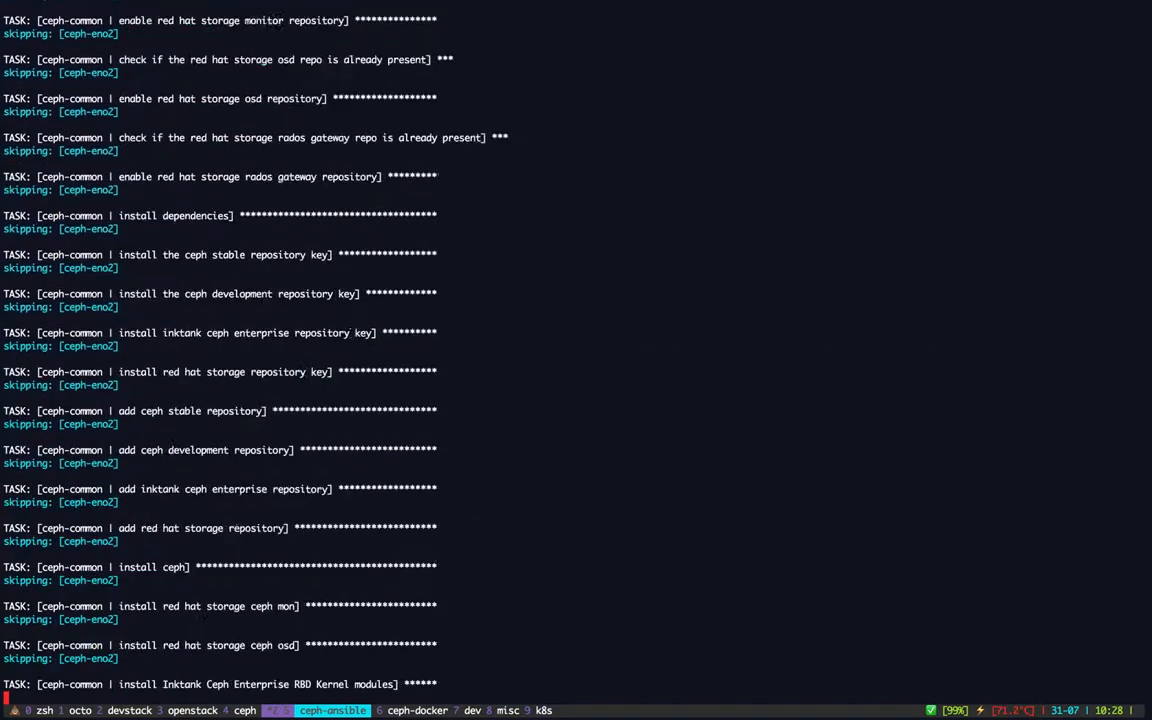
scroll("down", 3)
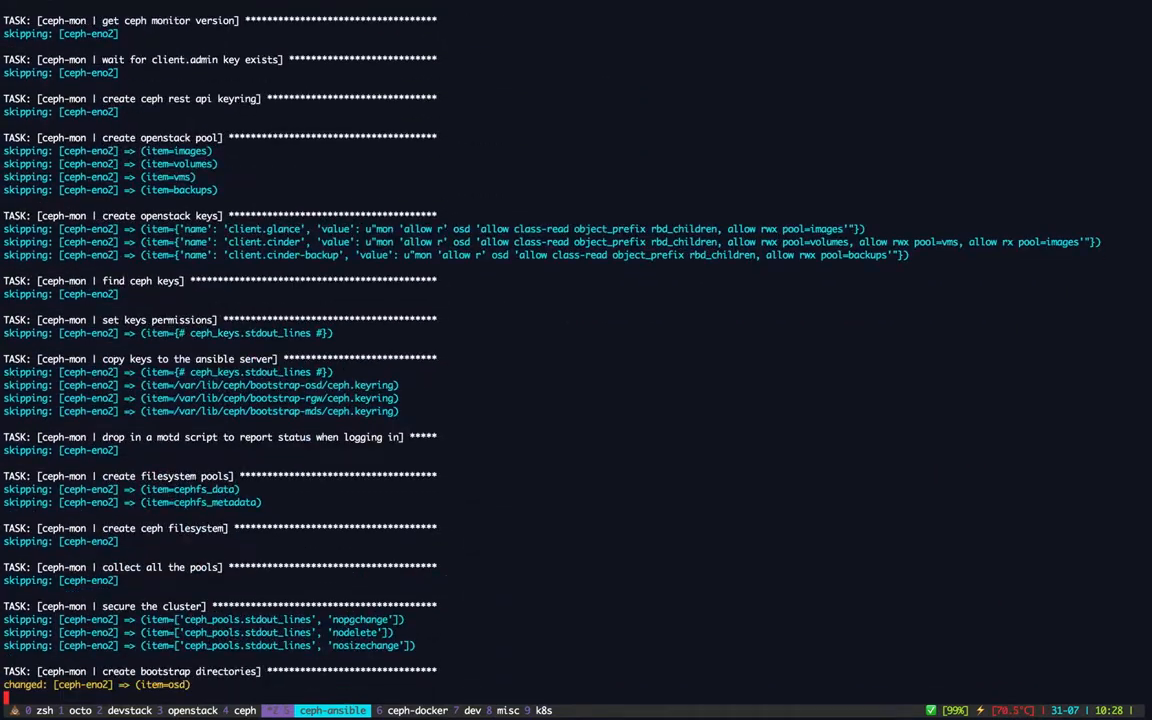
scroll("down", 3)
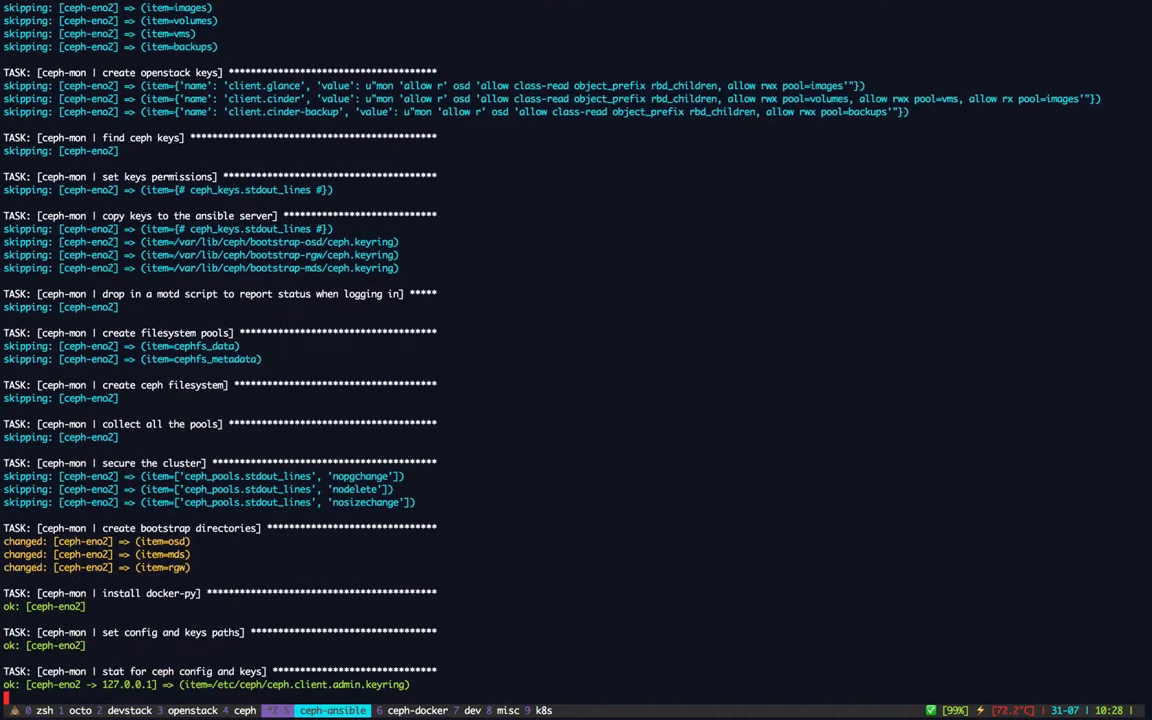
scroll("down", 3)
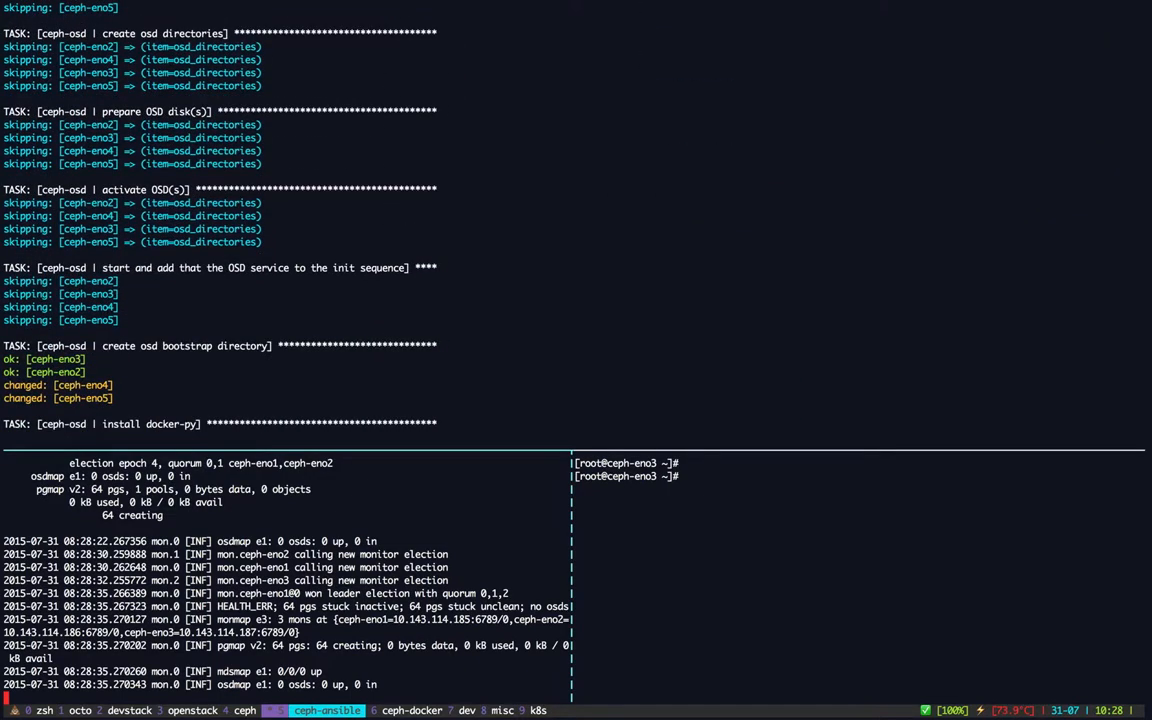
Step: Follow the ceph-mds and ceph-rgw plays to the PLAY RECAP showing zero failures on eno1–eno5
scroll("down", 3)
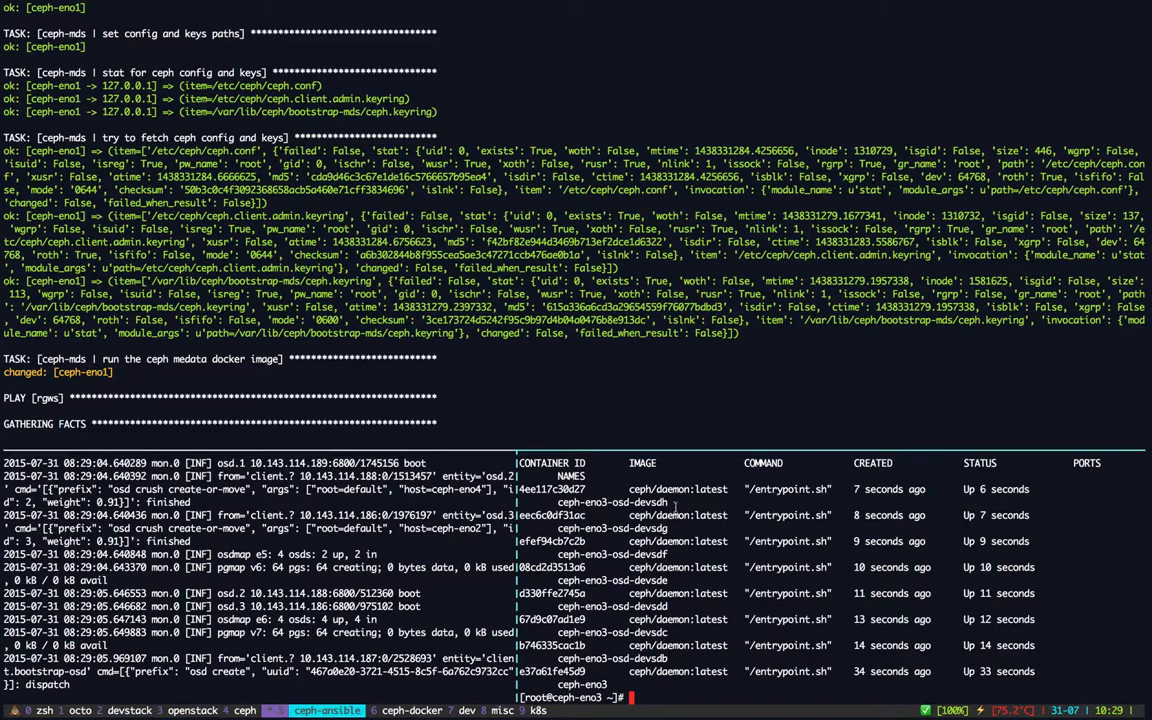
scroll("down", 3)
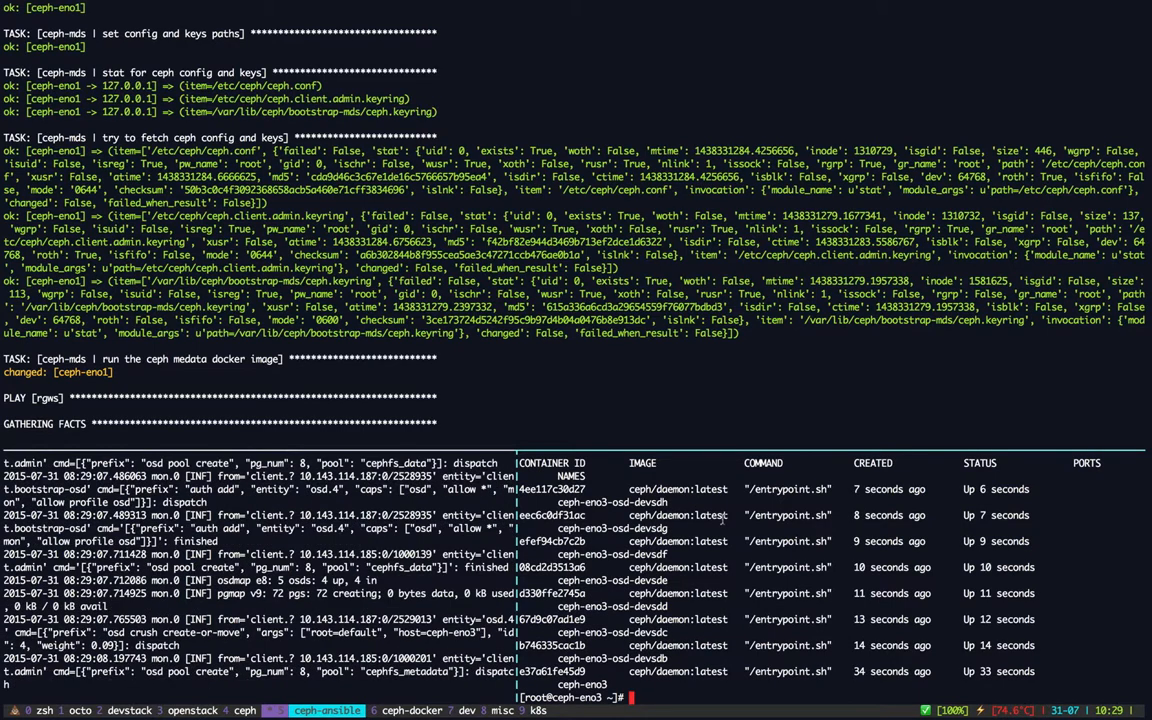
scroll("down", 3)
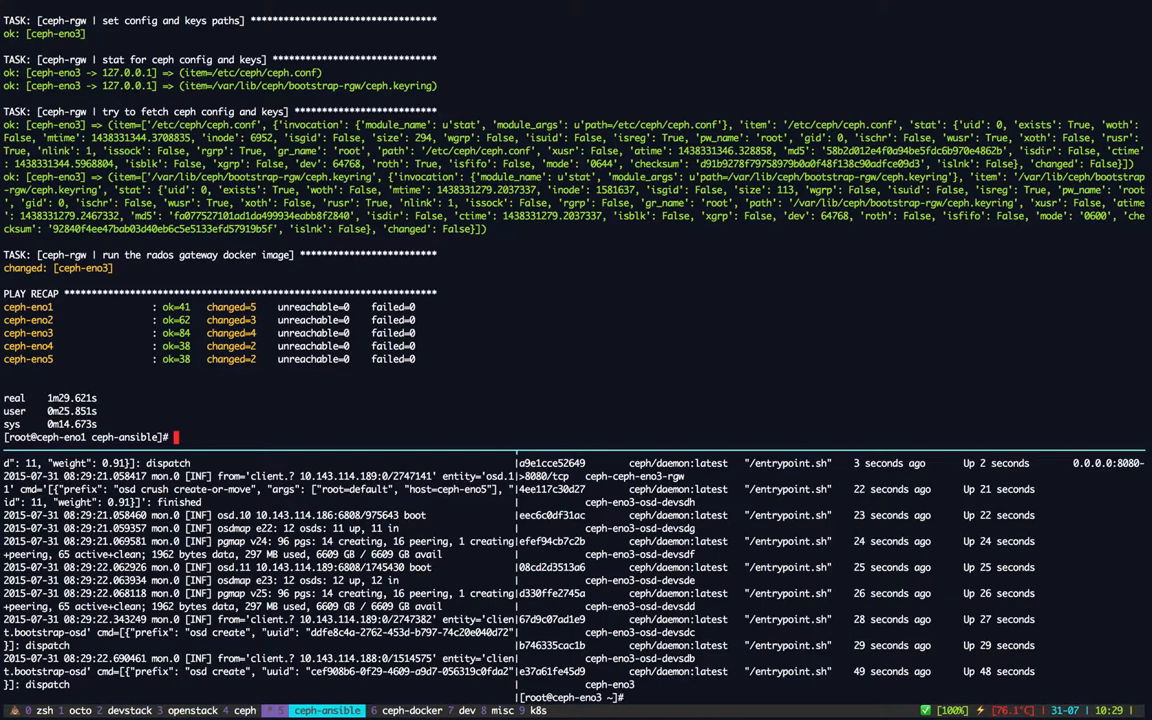
Step: Re-run docker exec ceph-eno1 ceph -s until 3 mons and 28 OSDs are up, then list containers with docker ps
key("ctrl+r")
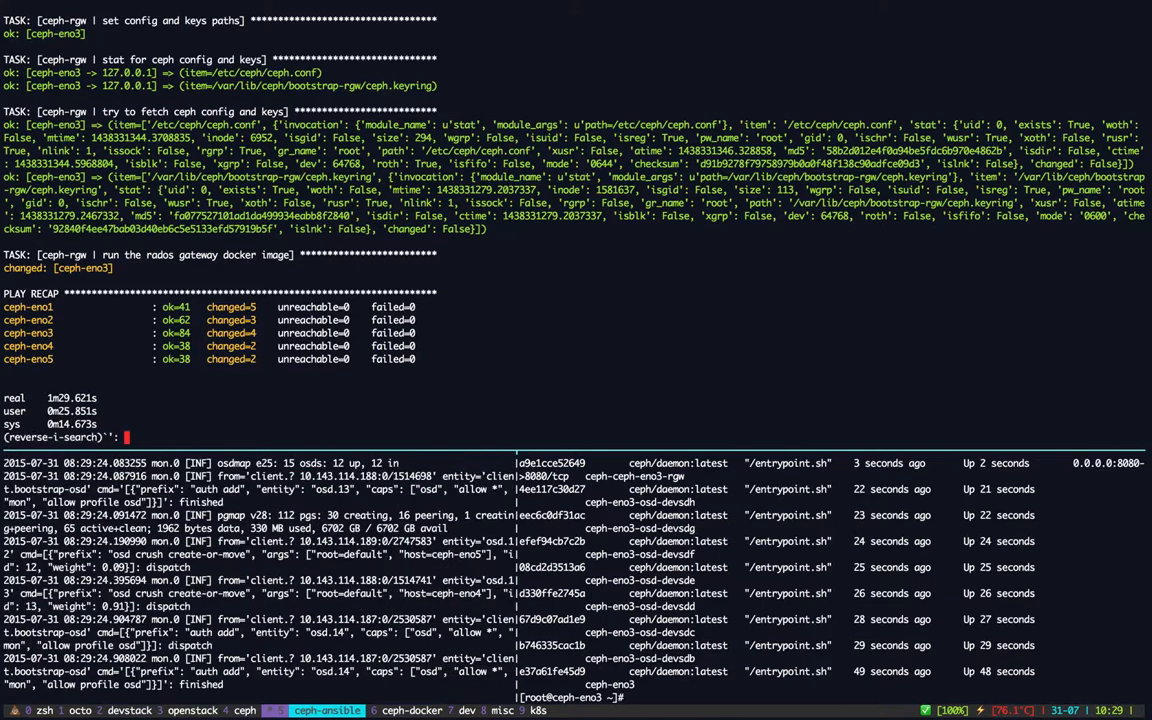
type("docker exec ceph-eno1 ceph -s")
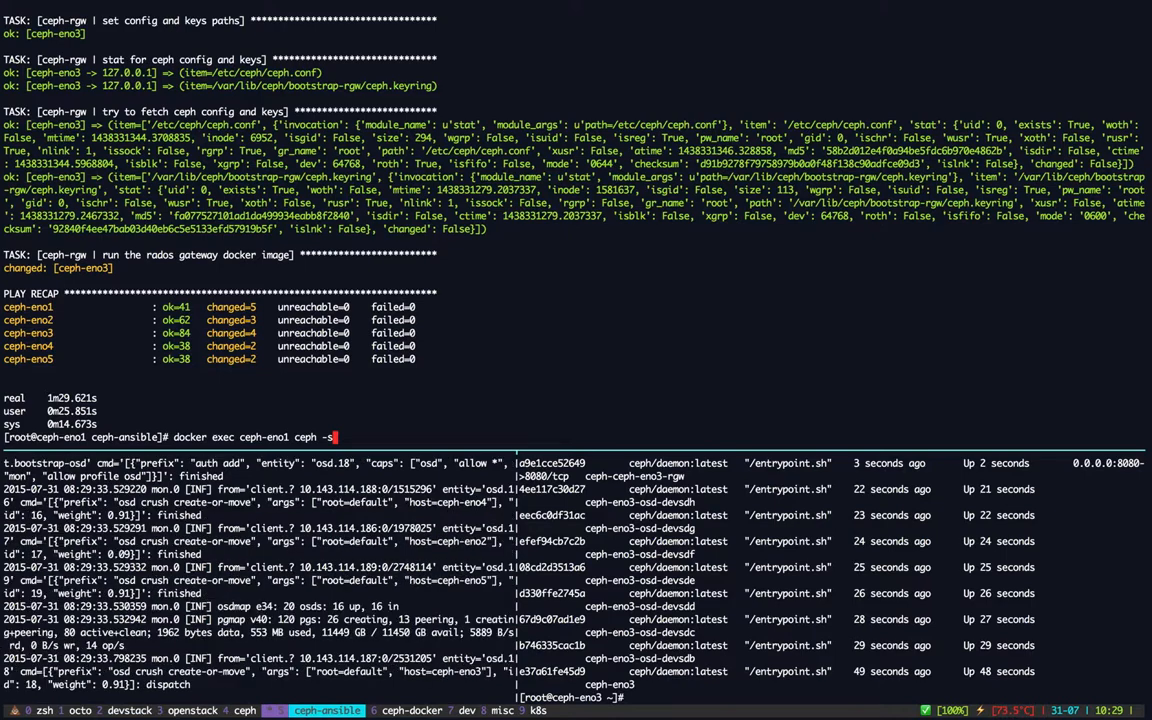
key("Return")
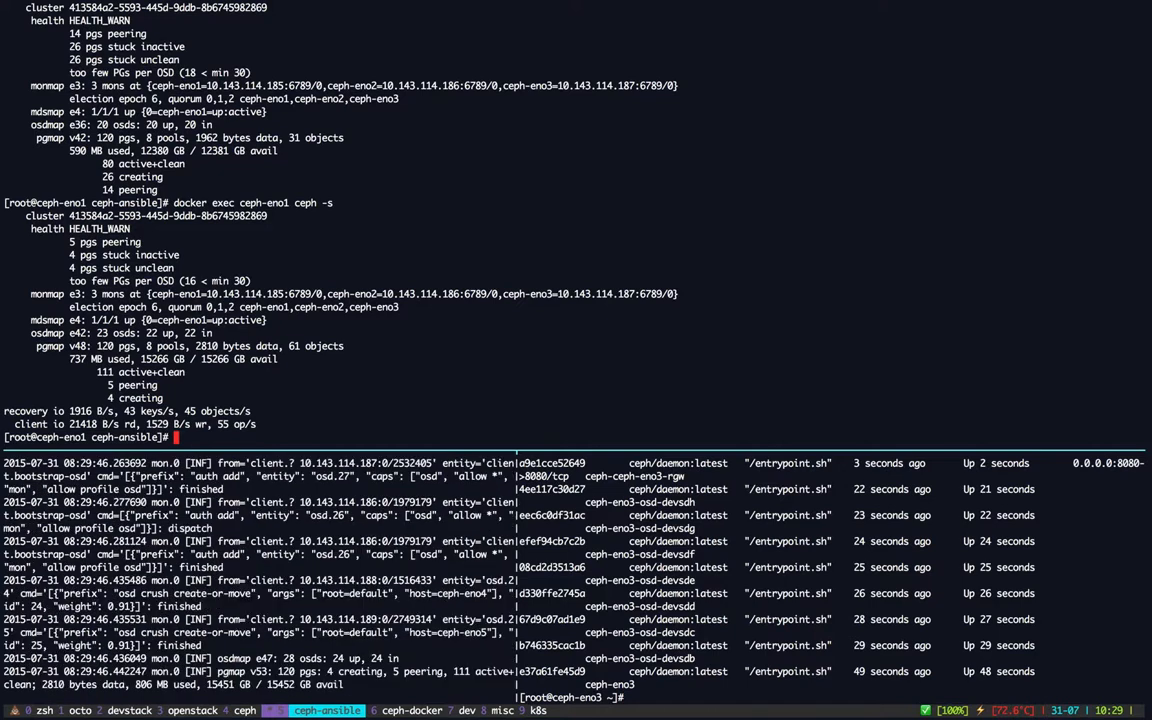
type("docker exec ceph-eno1 ceph -s")
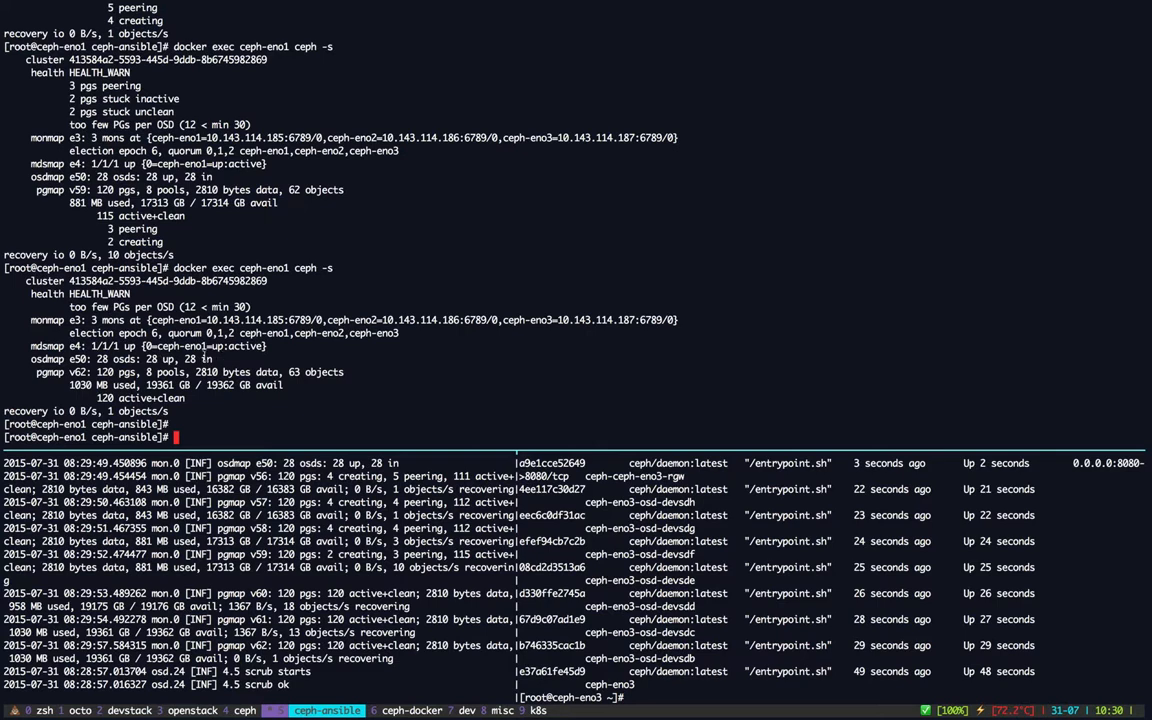
type("docker ps")
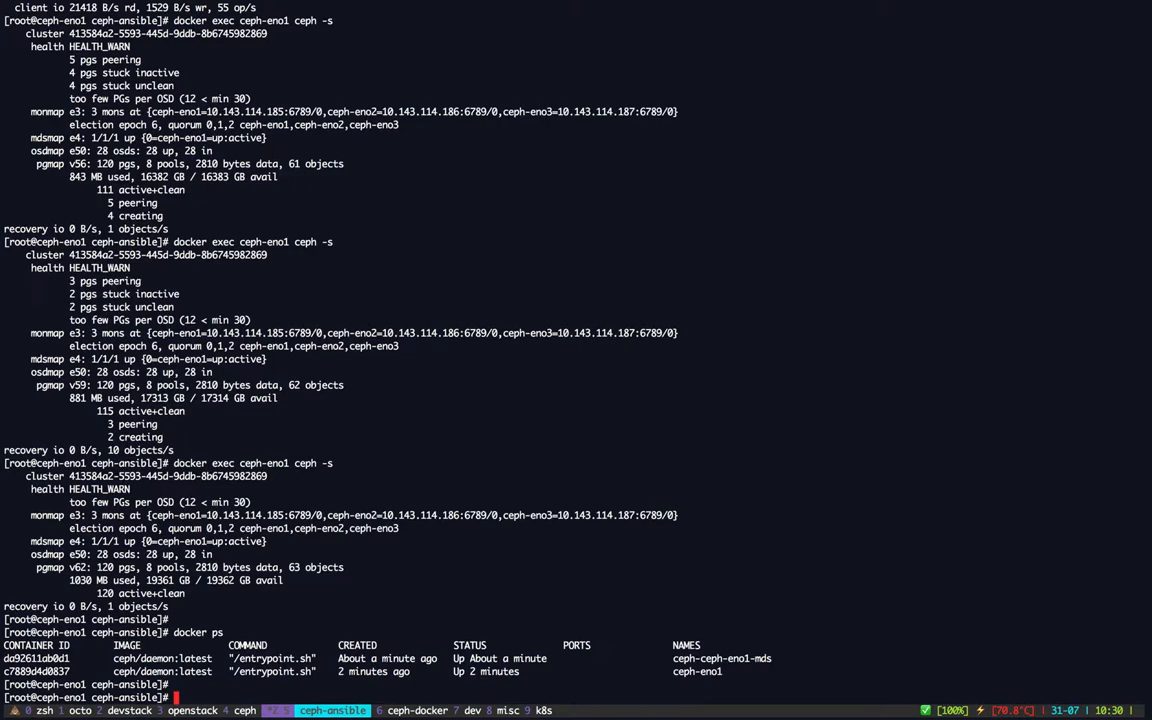
Step: Show listening TCP ports with netstat -ntpl, then clear to a fresh prompt
type("netstat -tnpl")
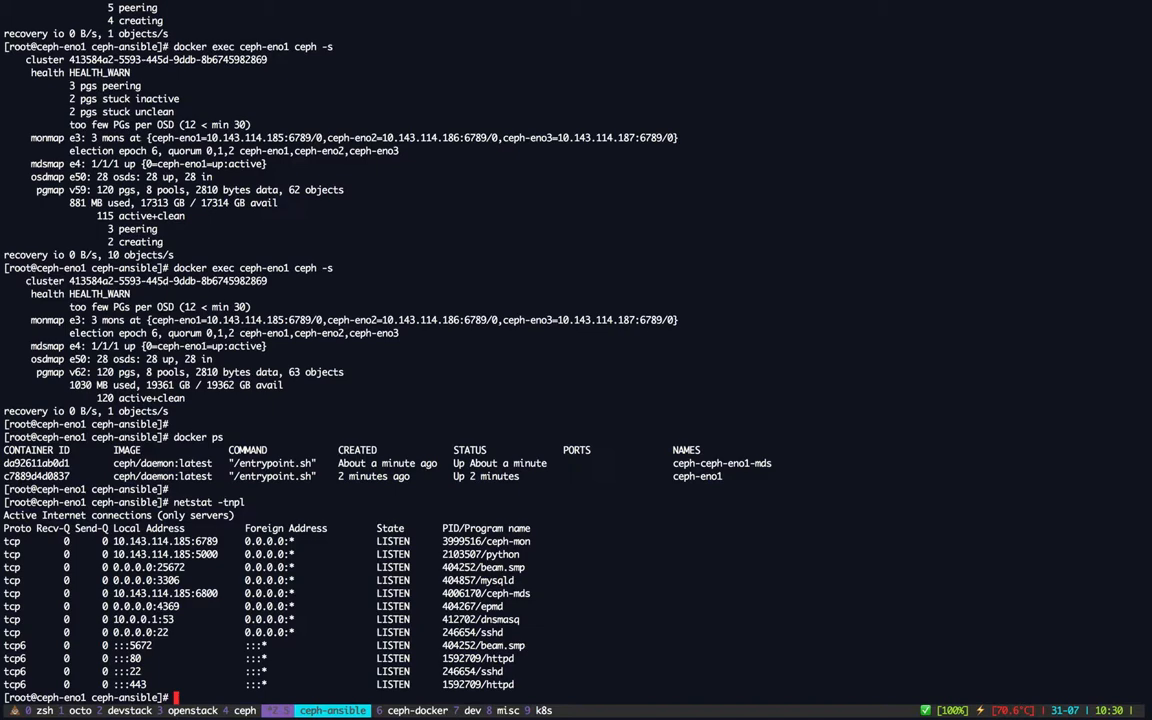
key("ctrl+r")
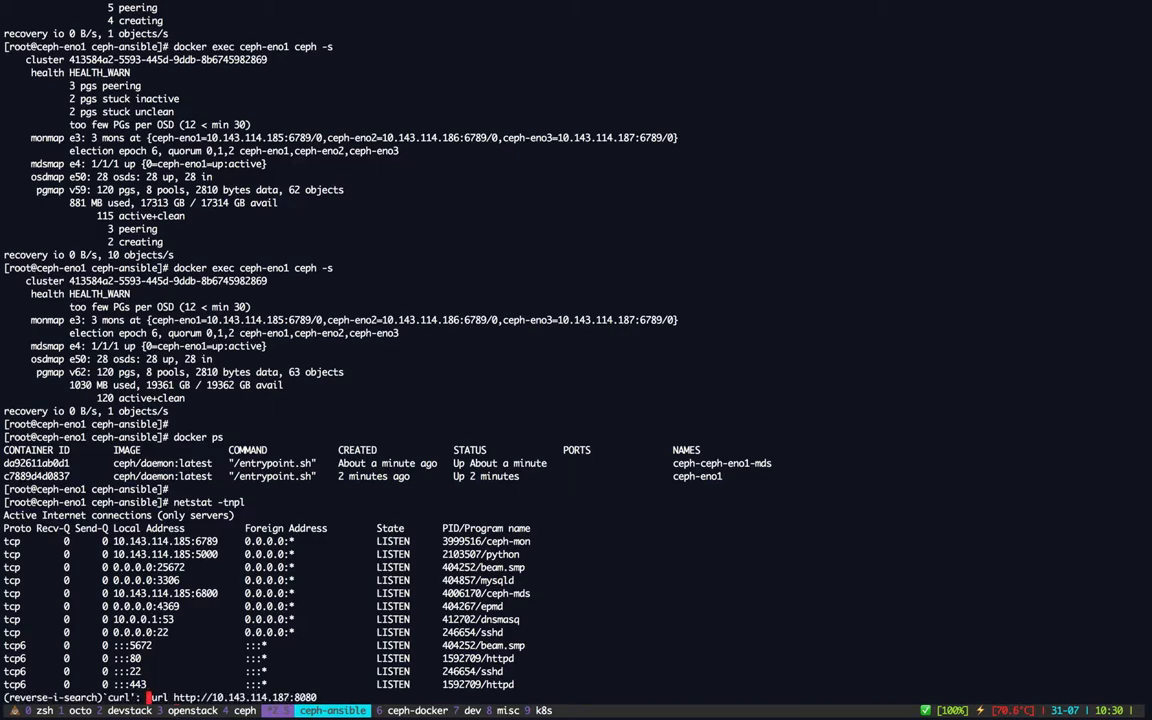
key("Return")
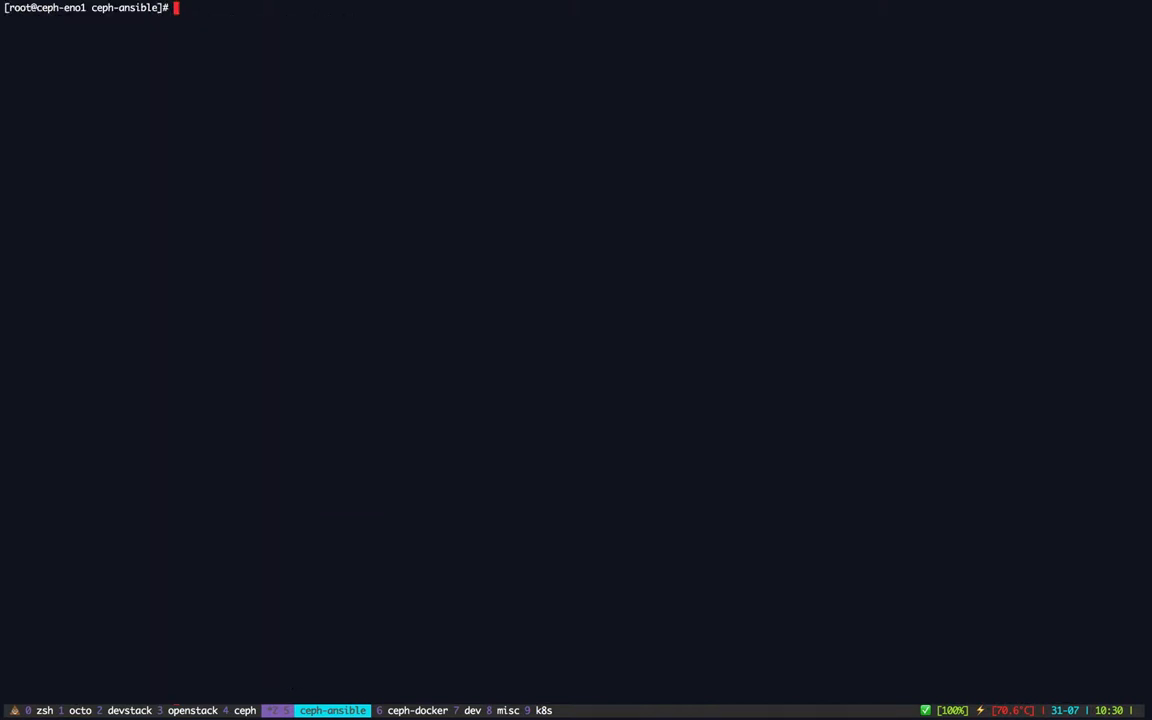
key("Ctrl+r")
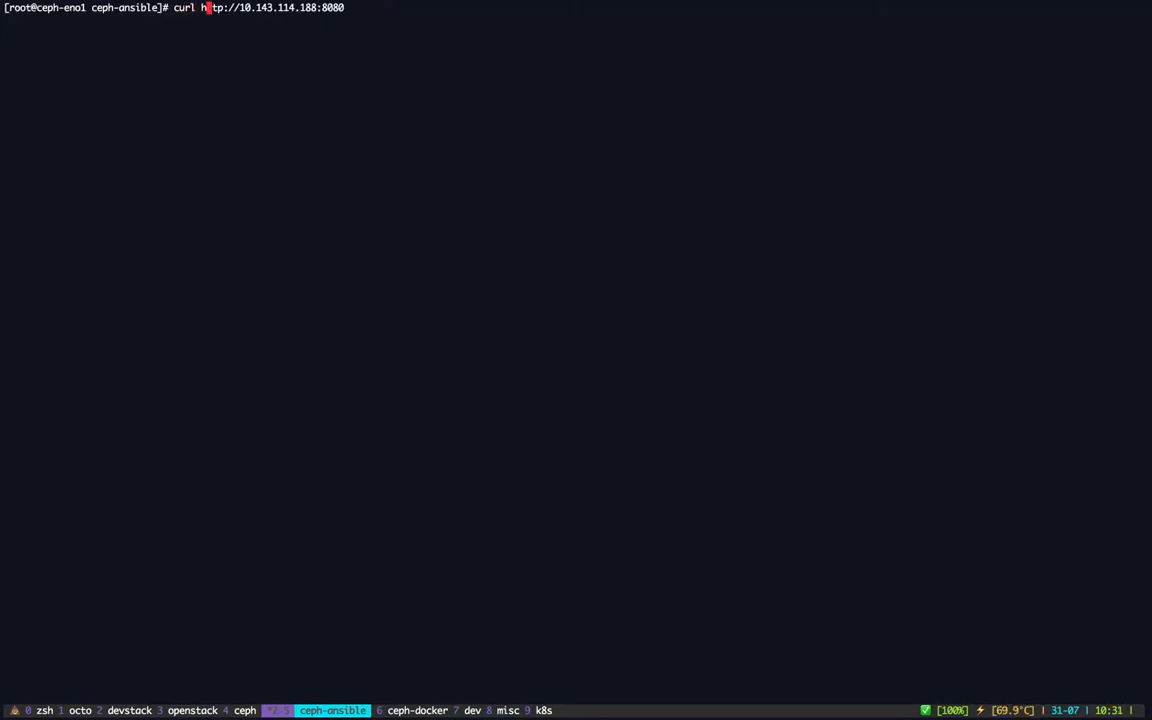
key("End")
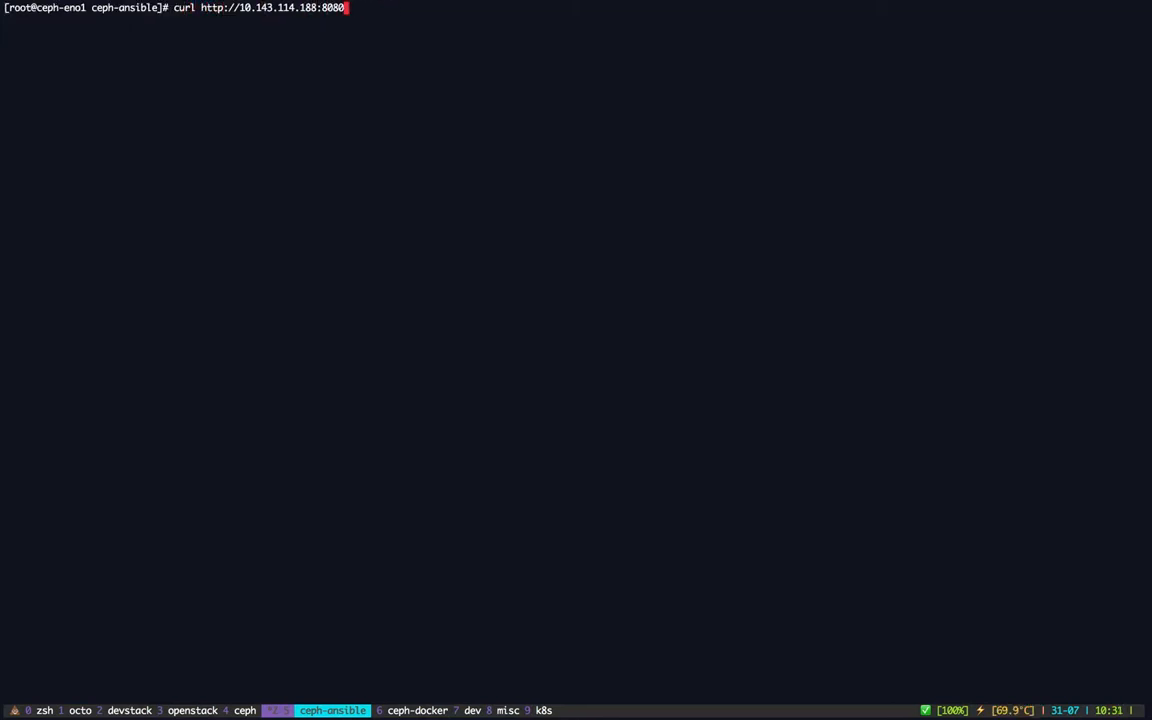
key("Return")
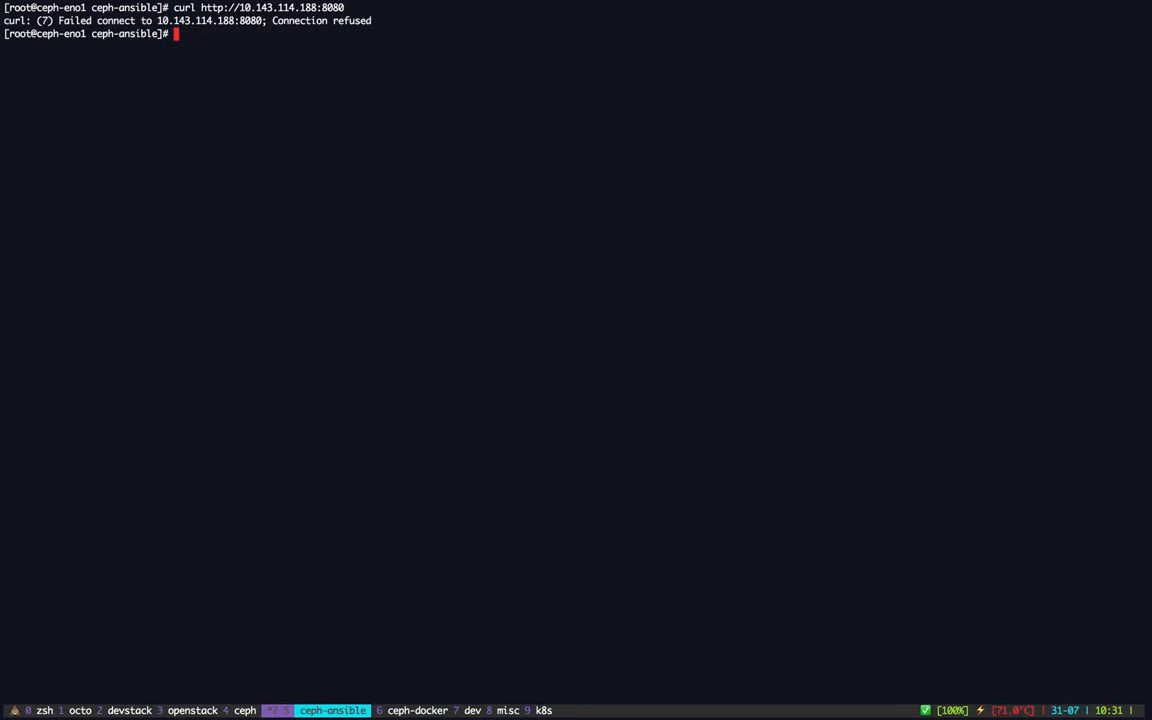
type("curl http://10.143.114.187:8080")
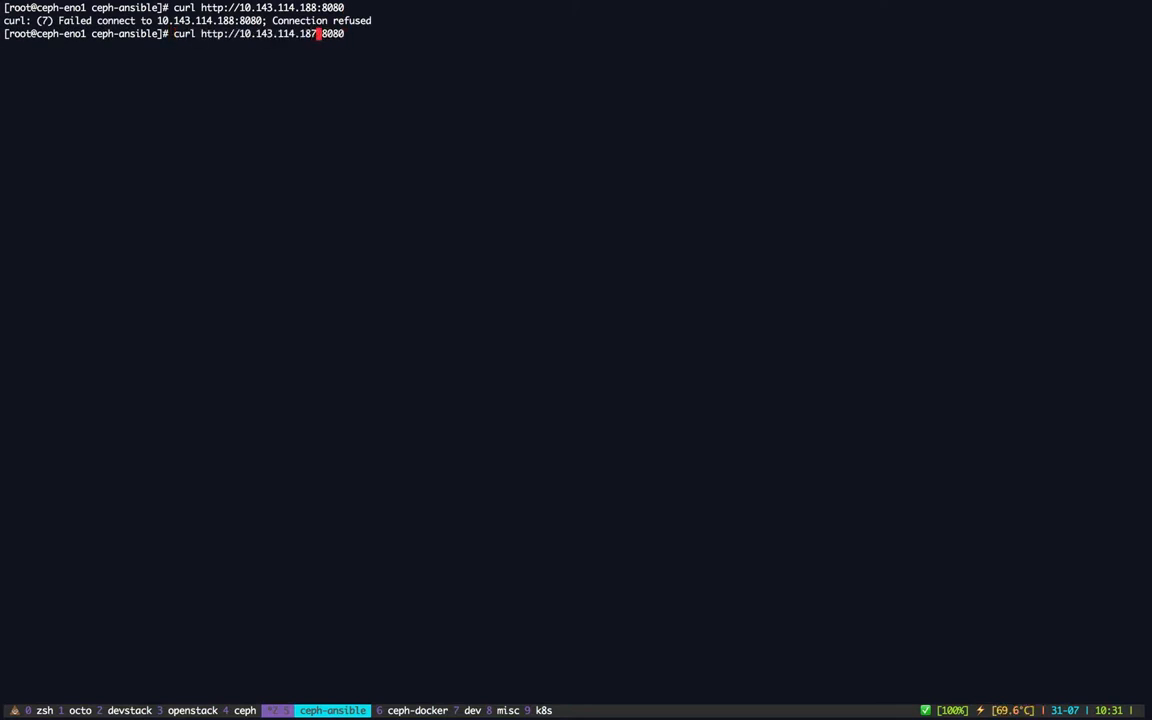
key("Return")
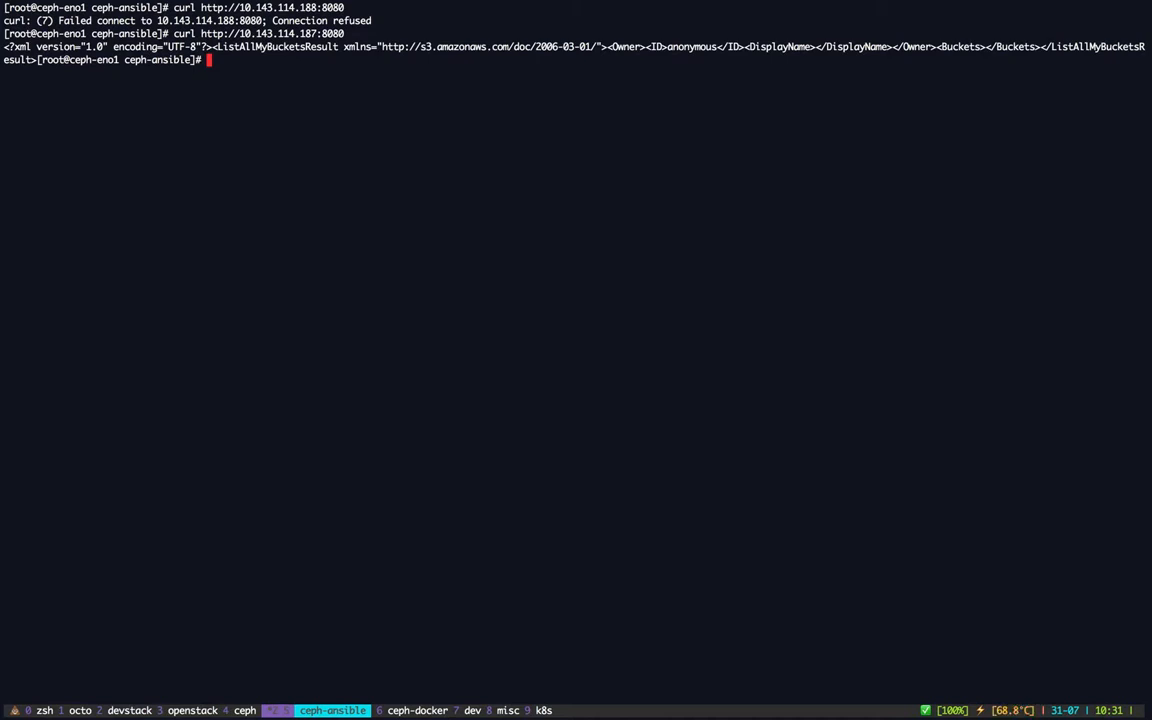
Step: Enter the comment line '# ceph-ansible github.com/ceph/ceph-ansible'
type("#")
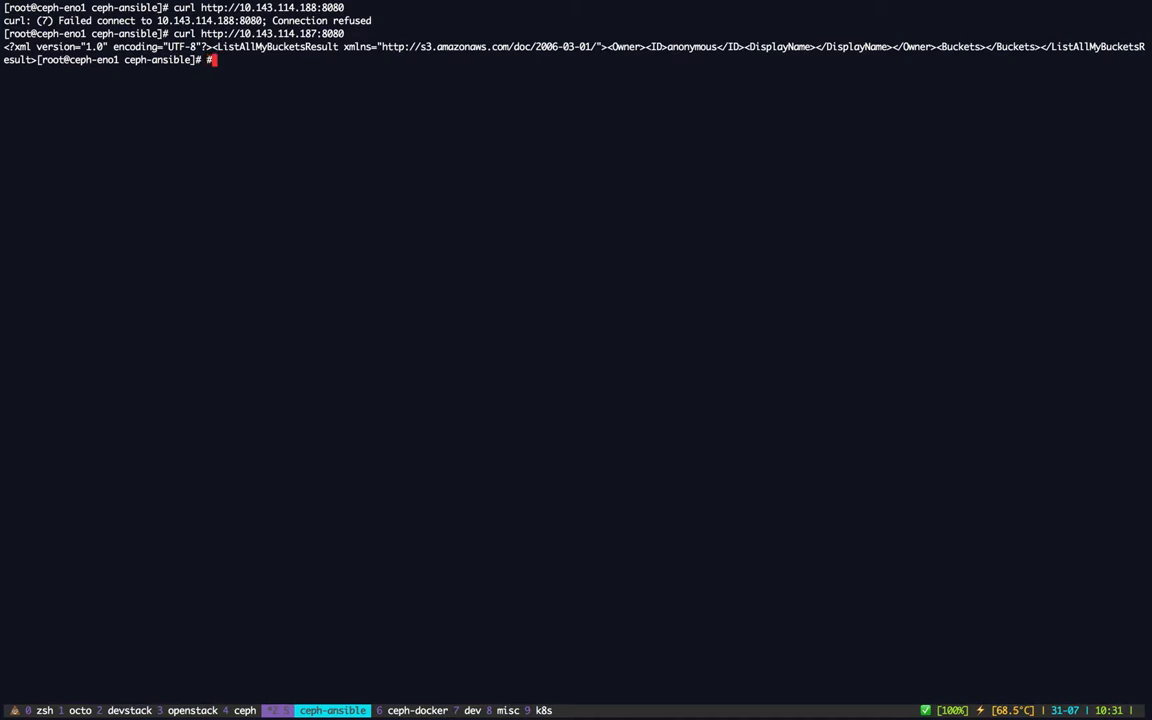
type("cpeh-ansible")
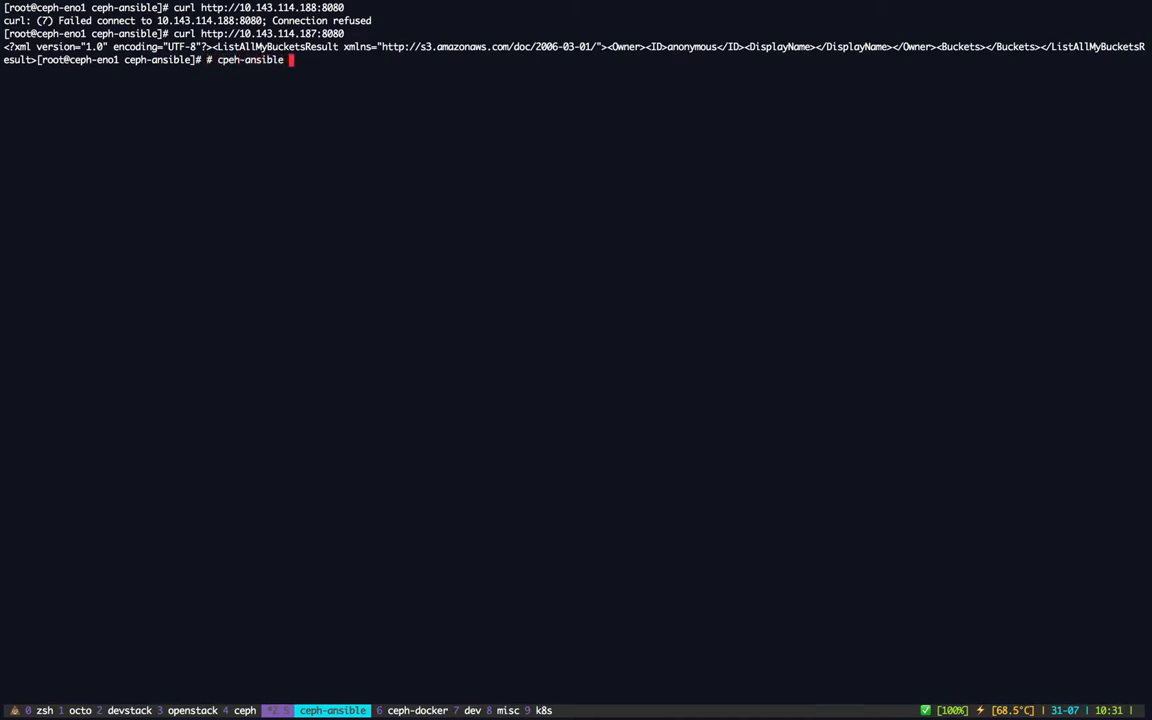
type("github")
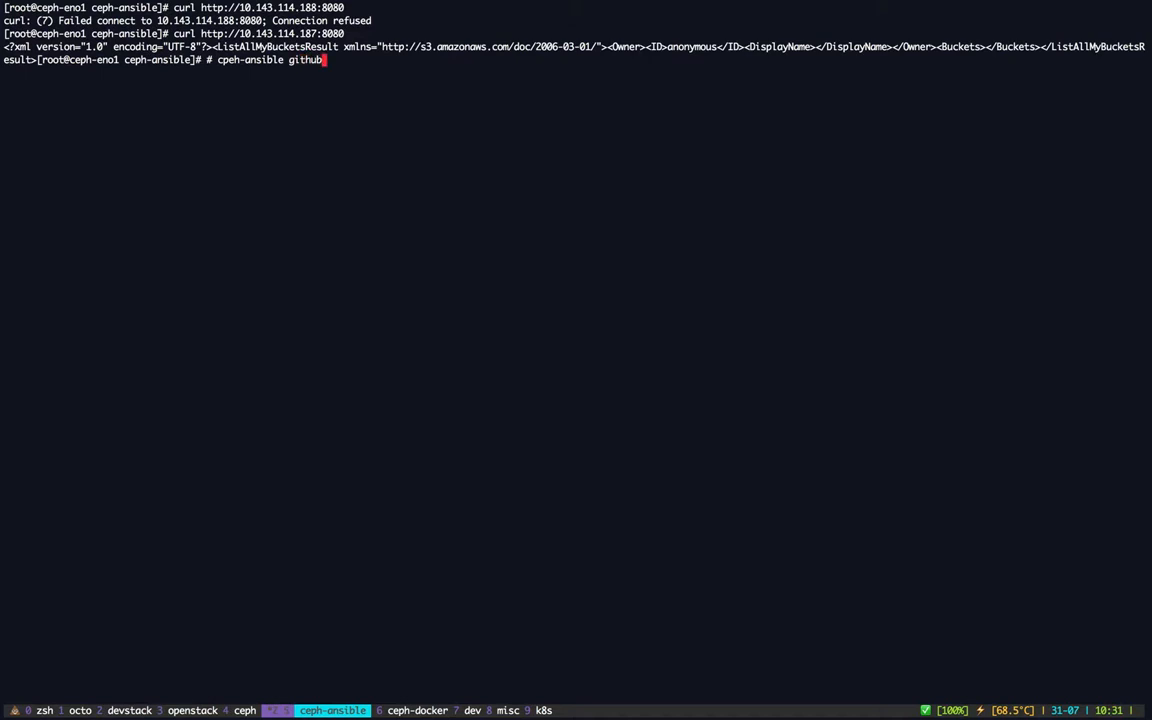
type(".cim/")
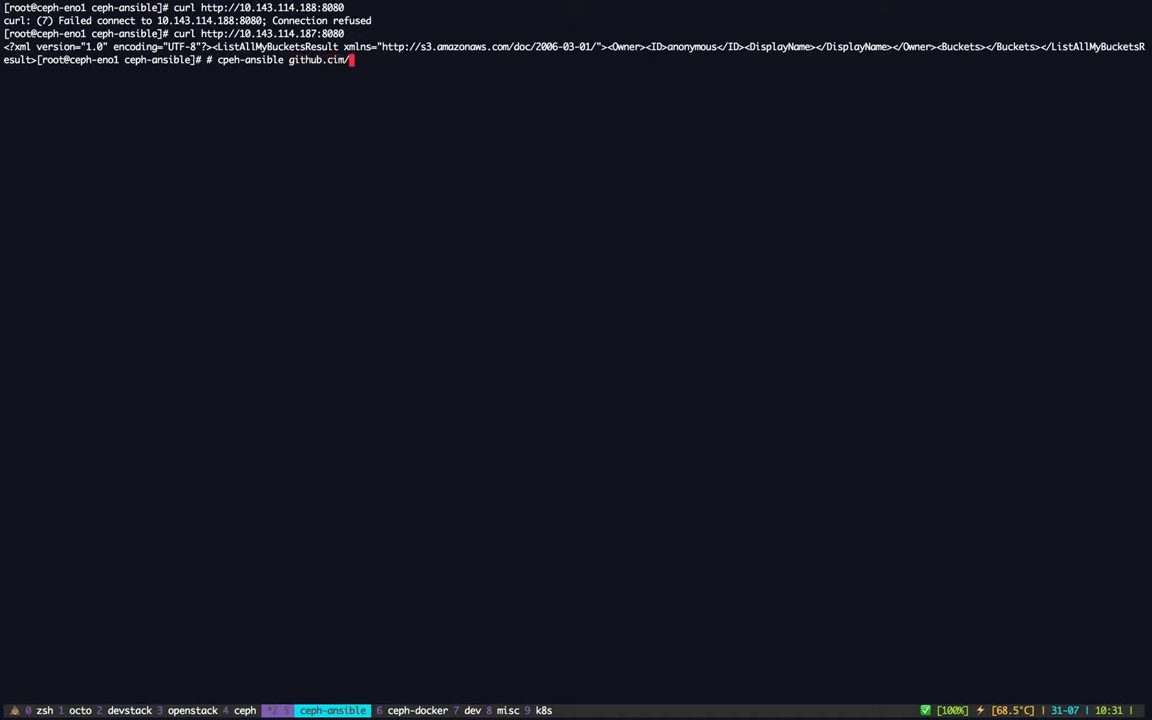
type("ceph/")
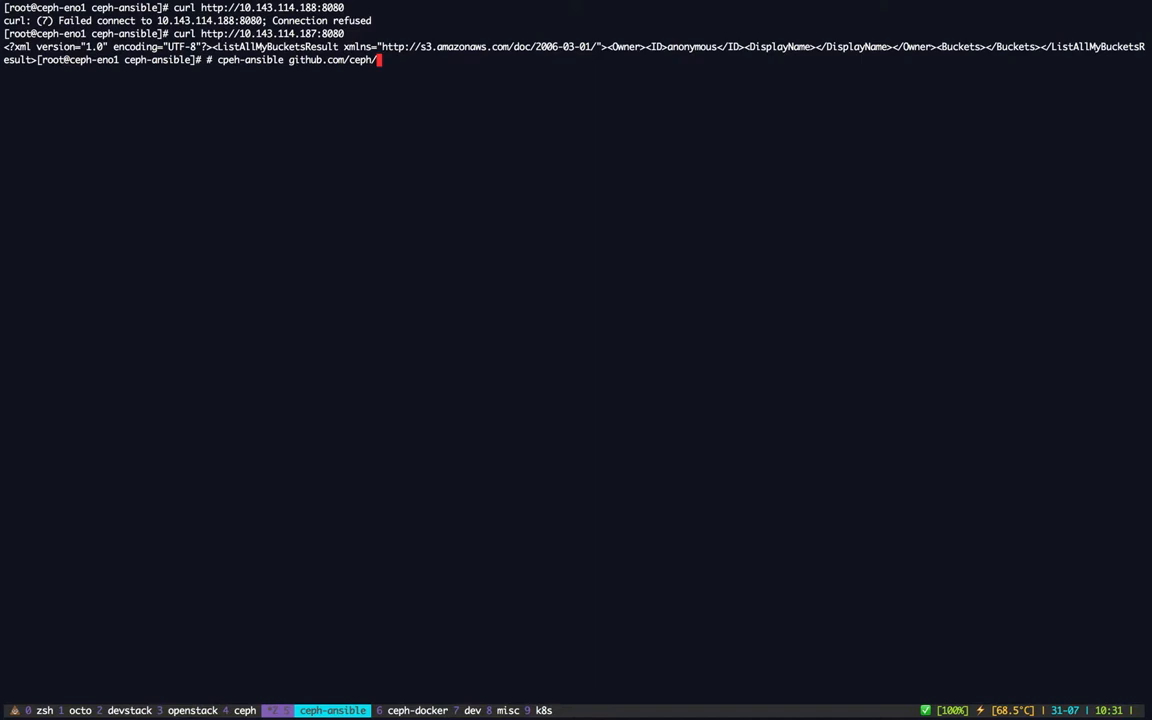
type("ceph")
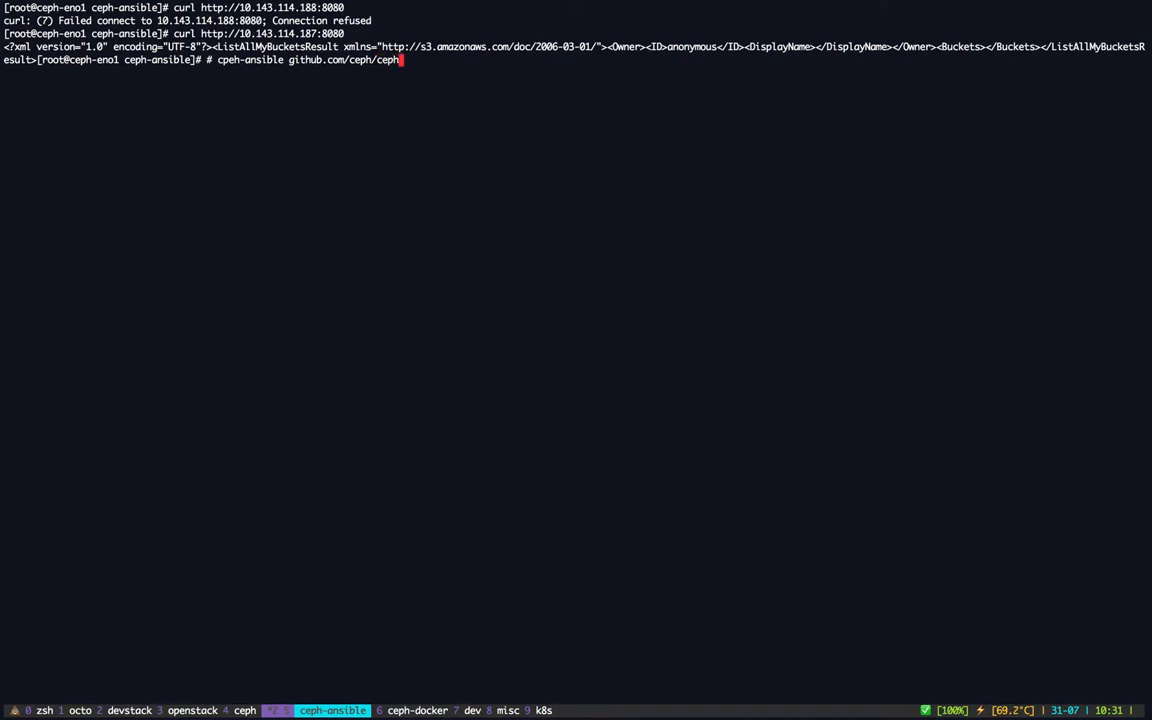
type("a")
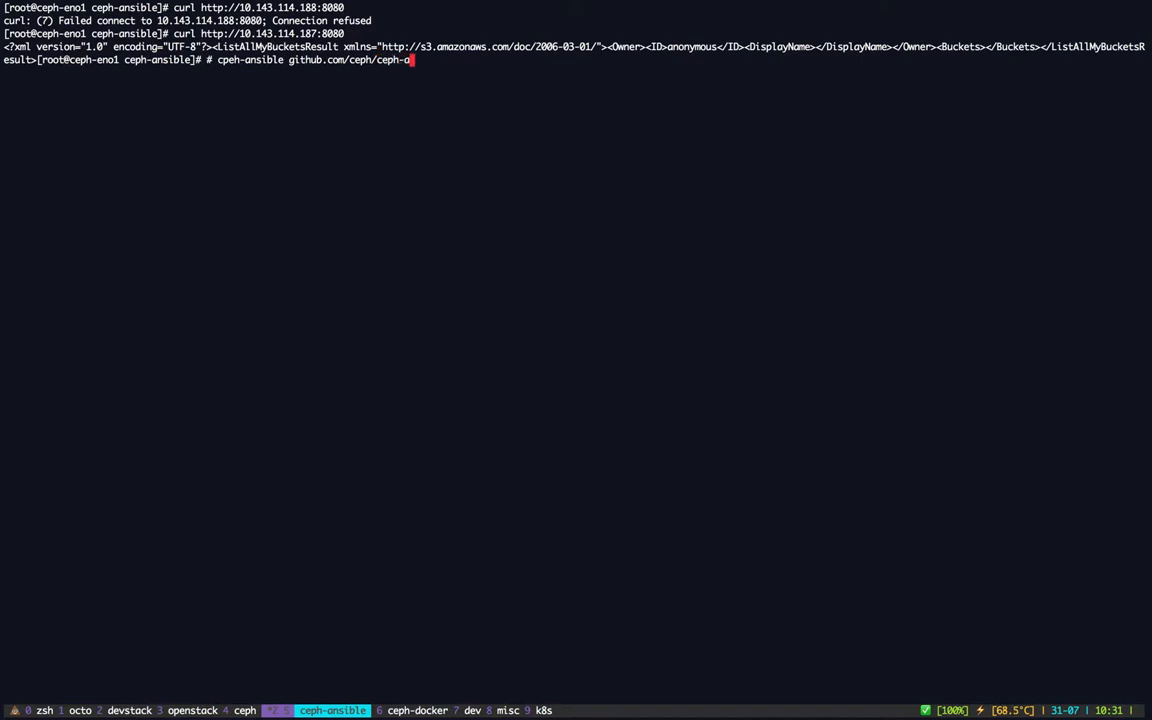
key("Return")
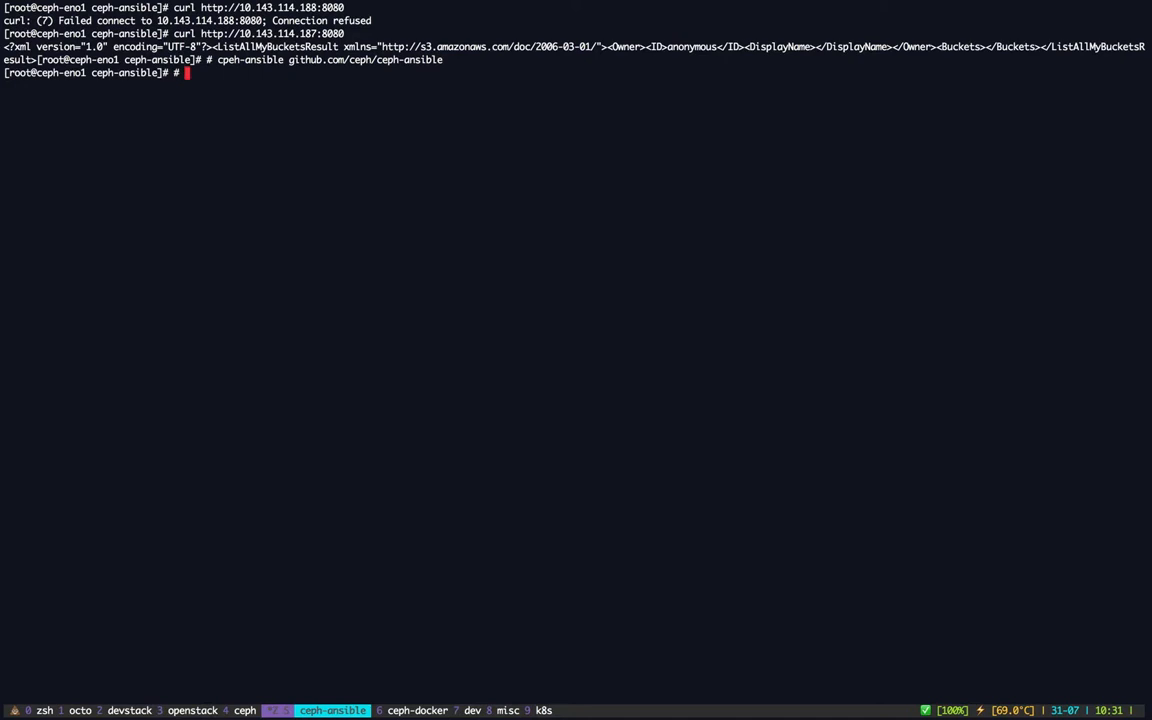
Step: Enter the comment line '# ceph-docker github.com/ceph/ceph-docker'
type("ceph-docker")
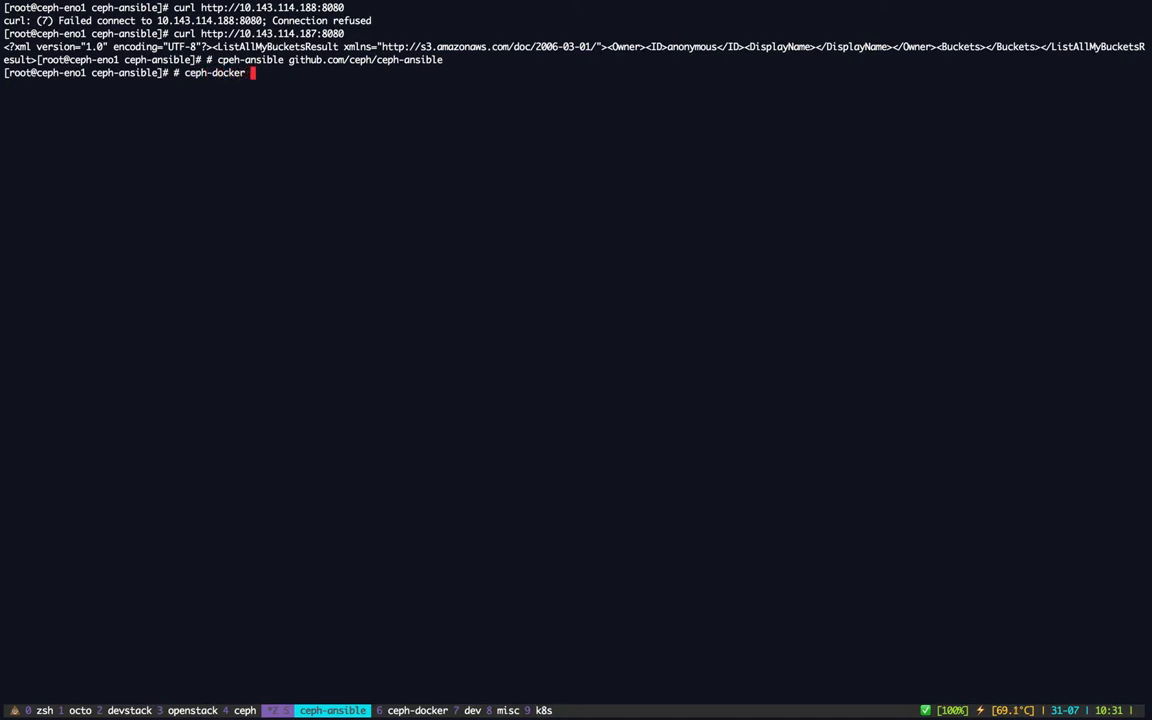
type("github.com")
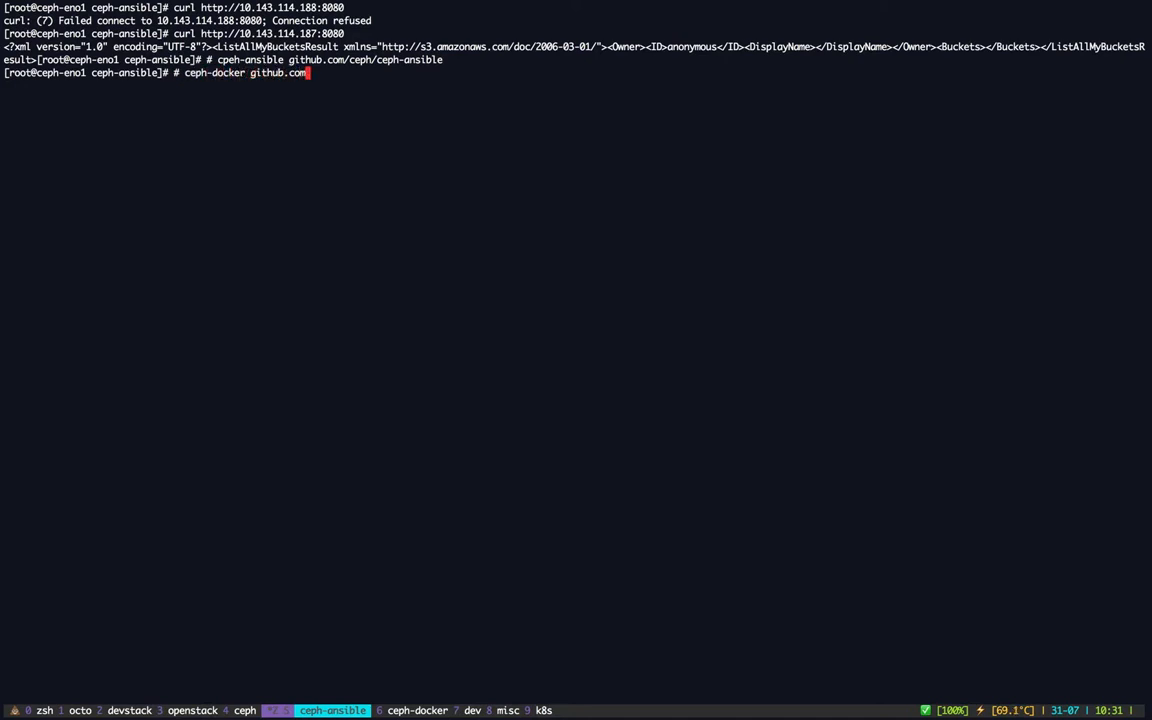
type("ceph/ceph-doc")
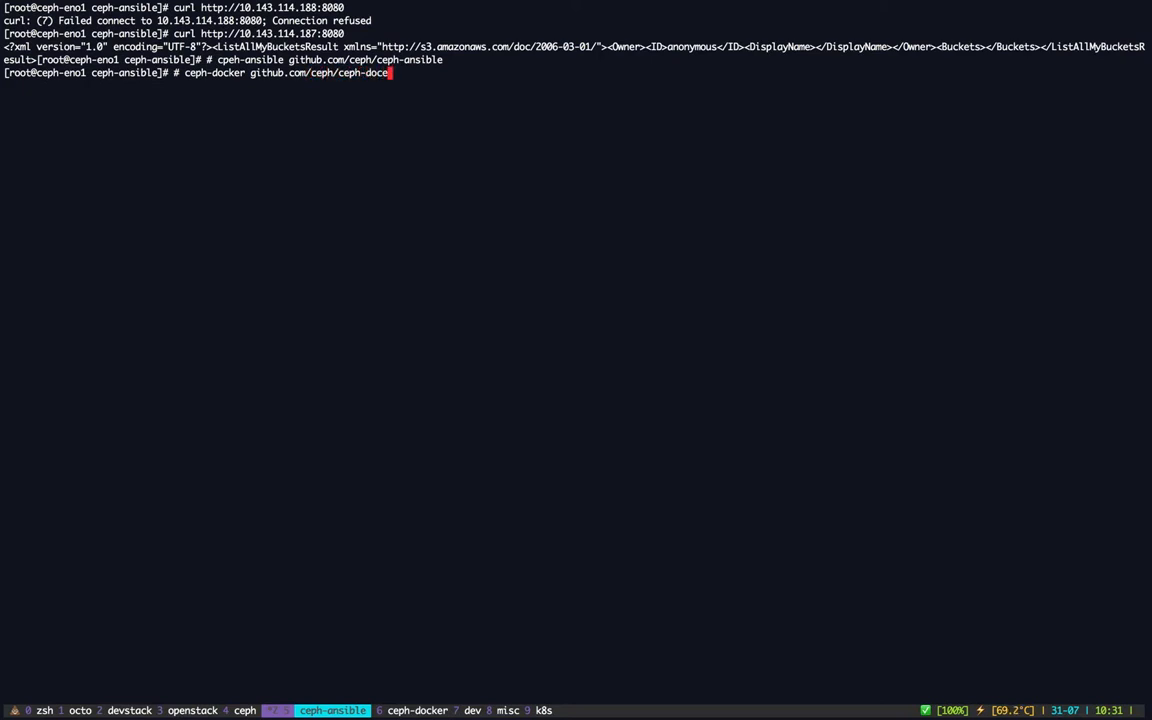
key("Return")
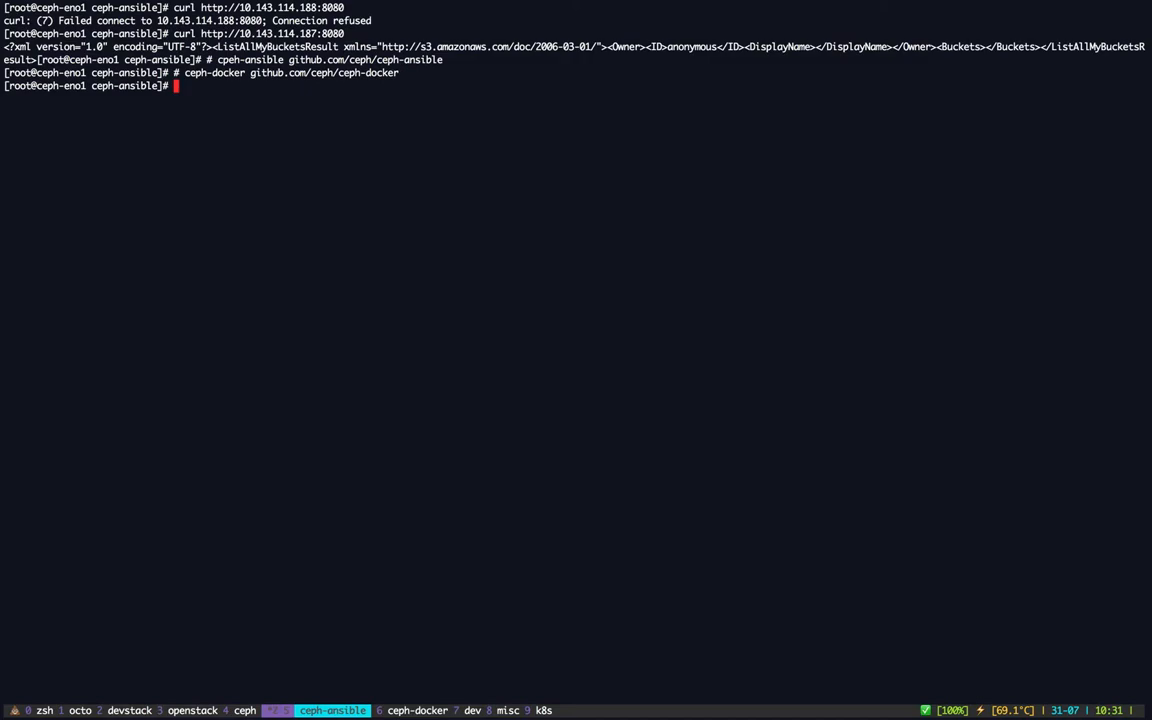